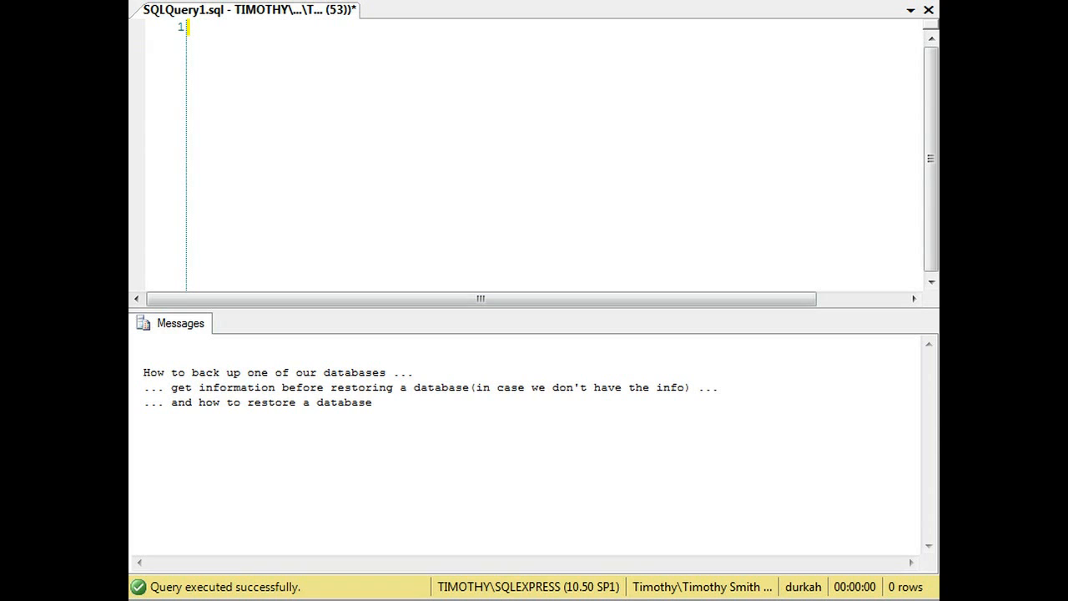
mouse_move(250, 92)
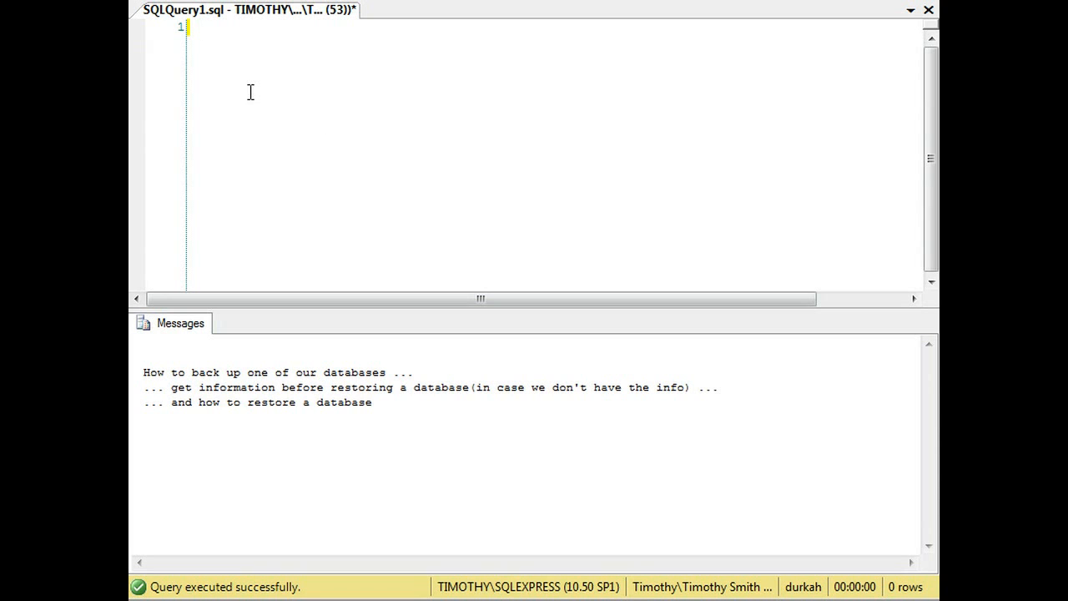
- Write BACKUP DATABASE ClientMarketing TO DISK = '' as the start of the backup statement
text(BACKUP)
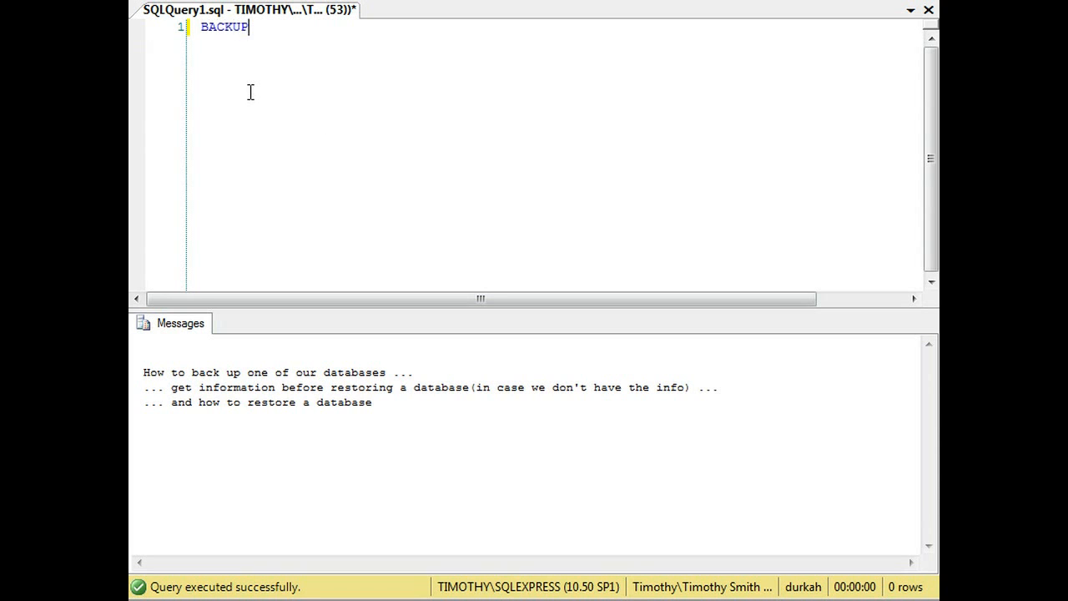
text(DATABASE)
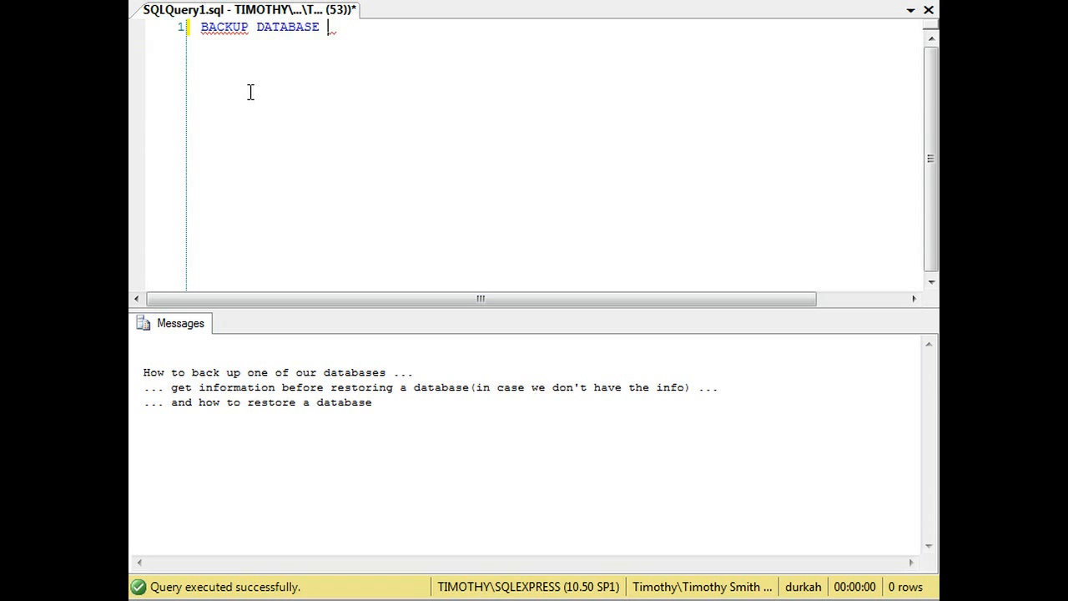
text(Client)
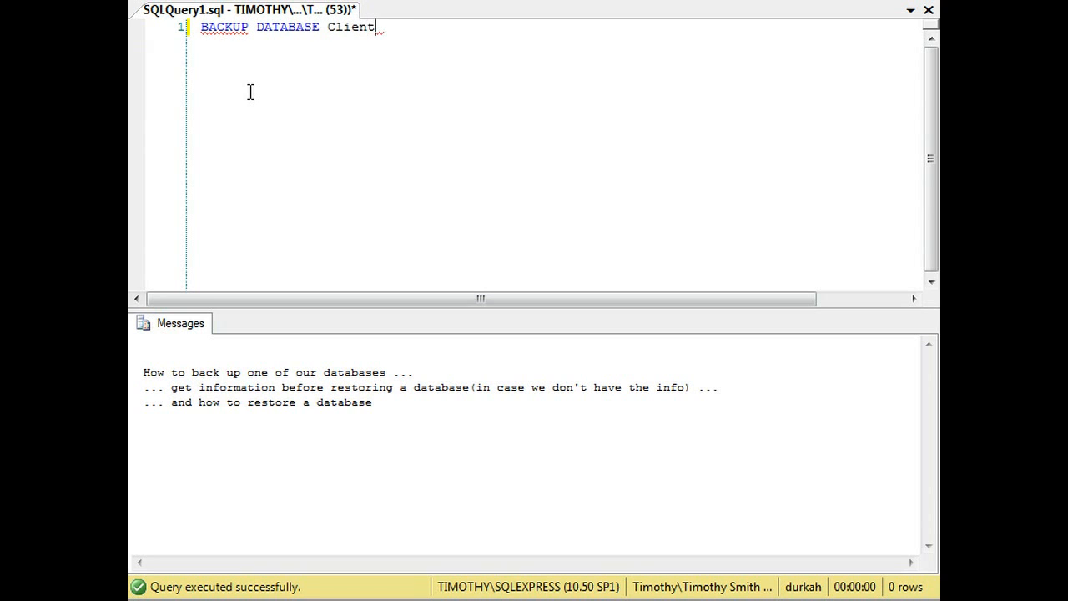
text(Marketing)
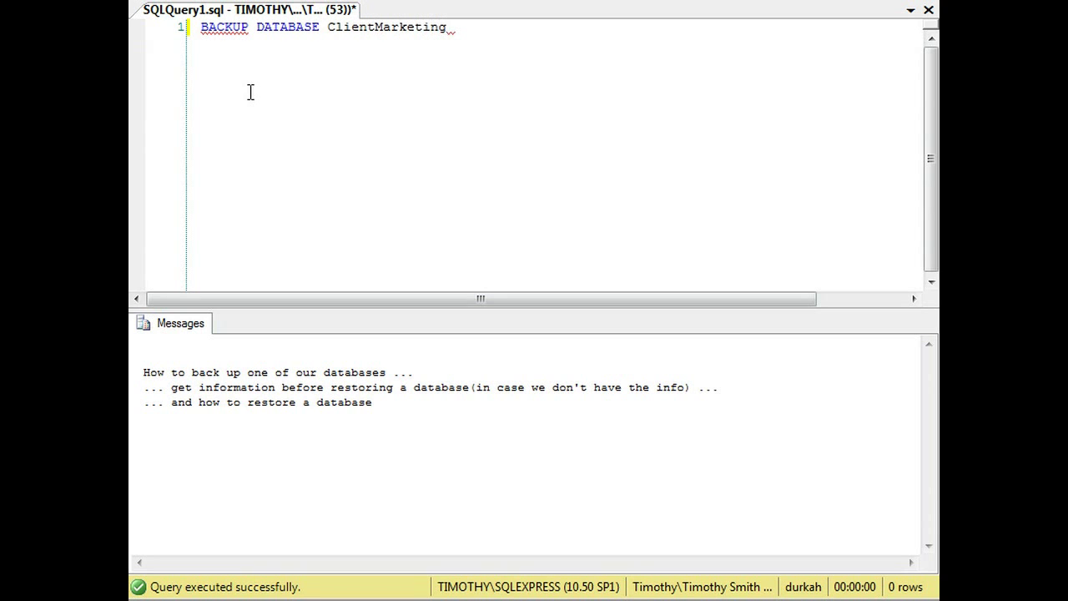
text(TO)
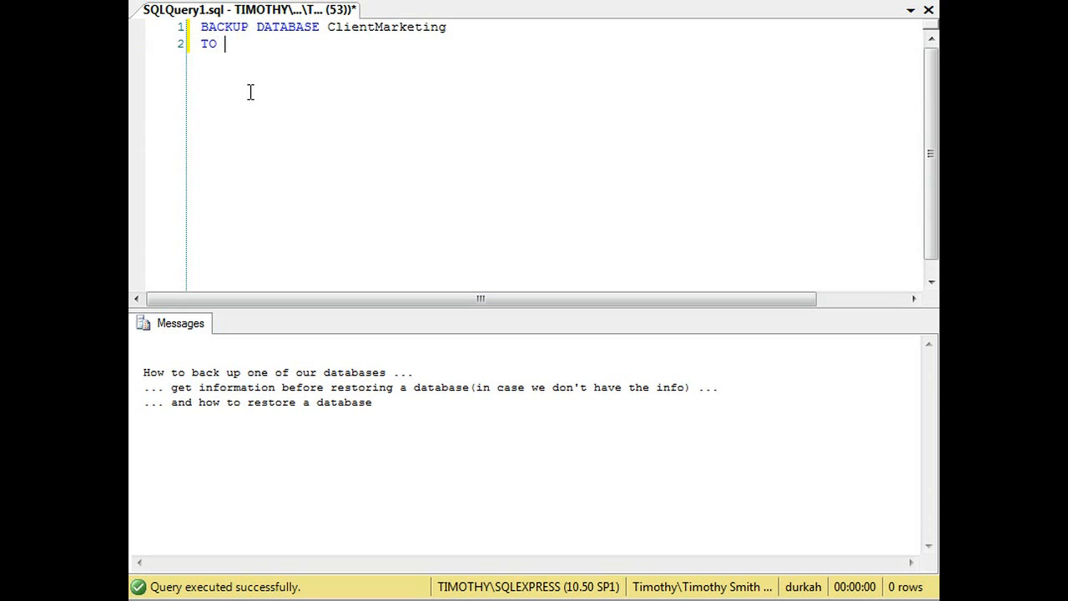
text(DISK = '')
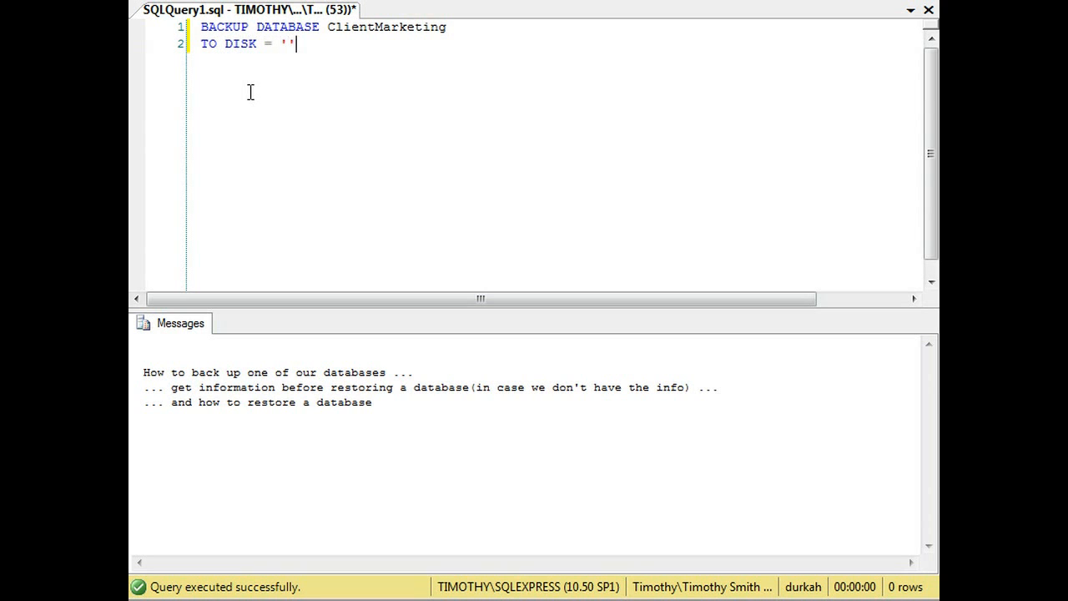
- Fill in the backup path D:\Backup\ClientMarketing.BAK between the quotes
text(D:)
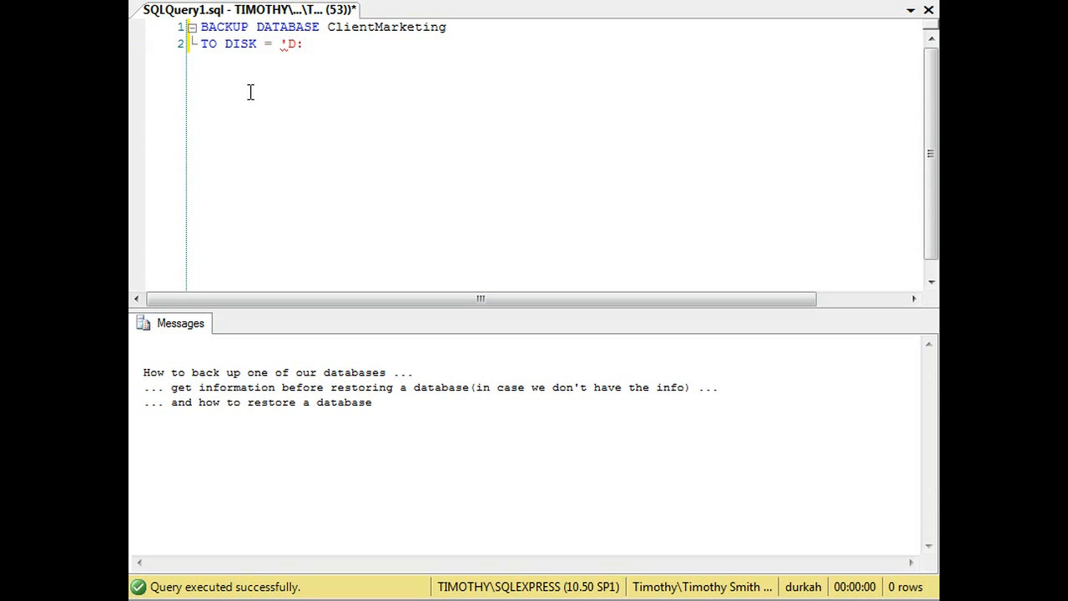
text(\)
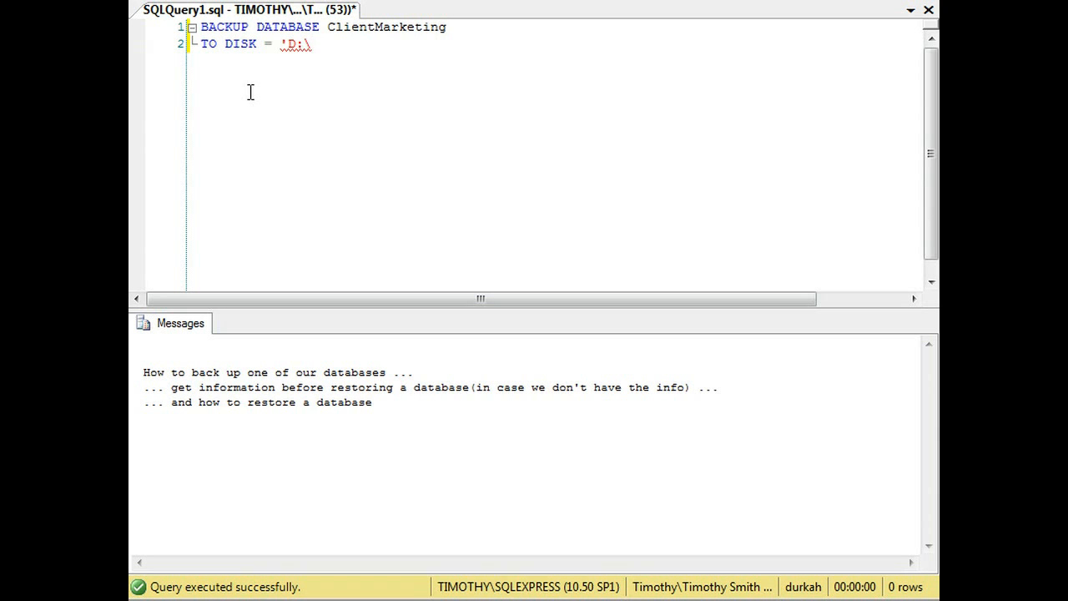
text(Backup\)
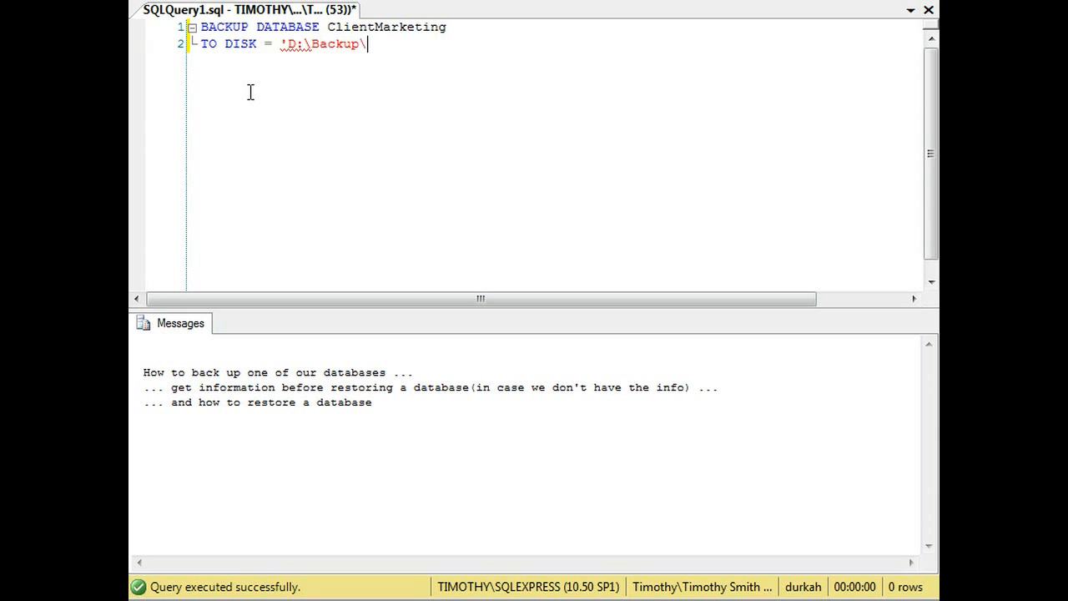
text(Client)
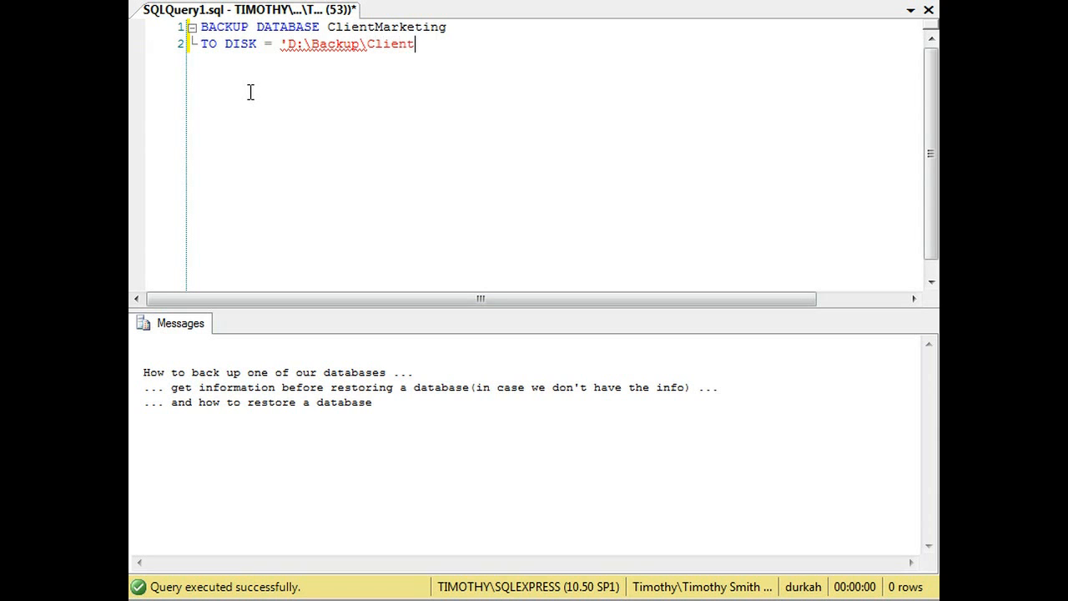
text(Marketin)
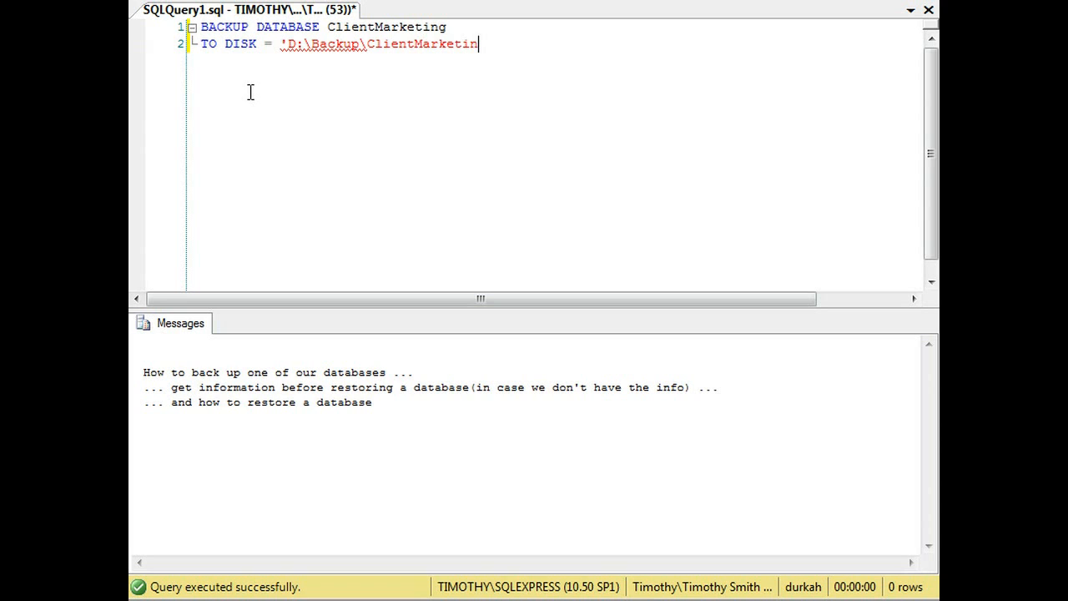
text(g.BAK')
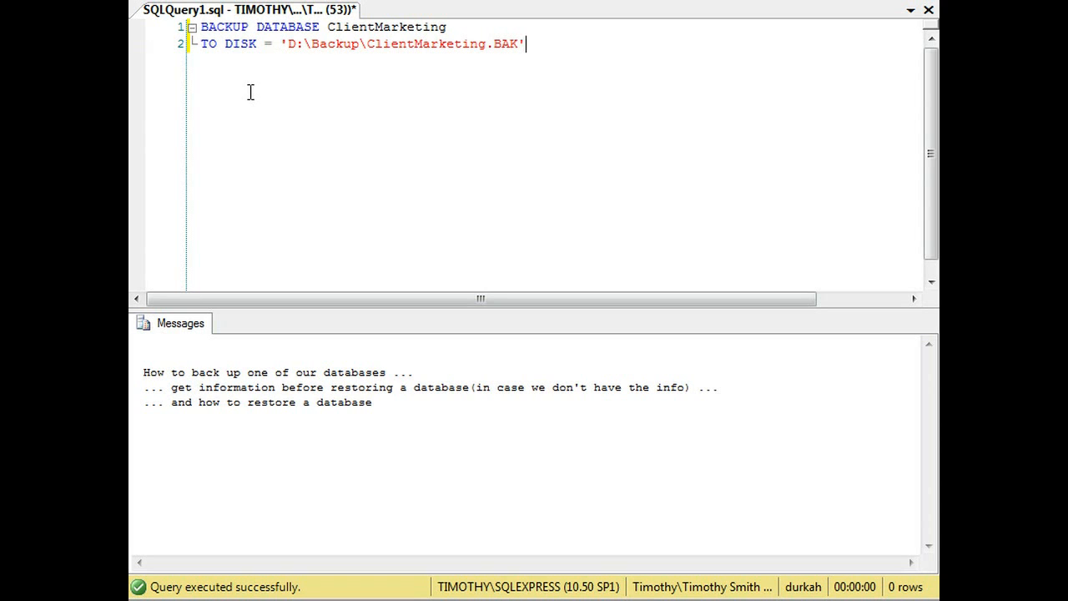
double_click(387, 27)
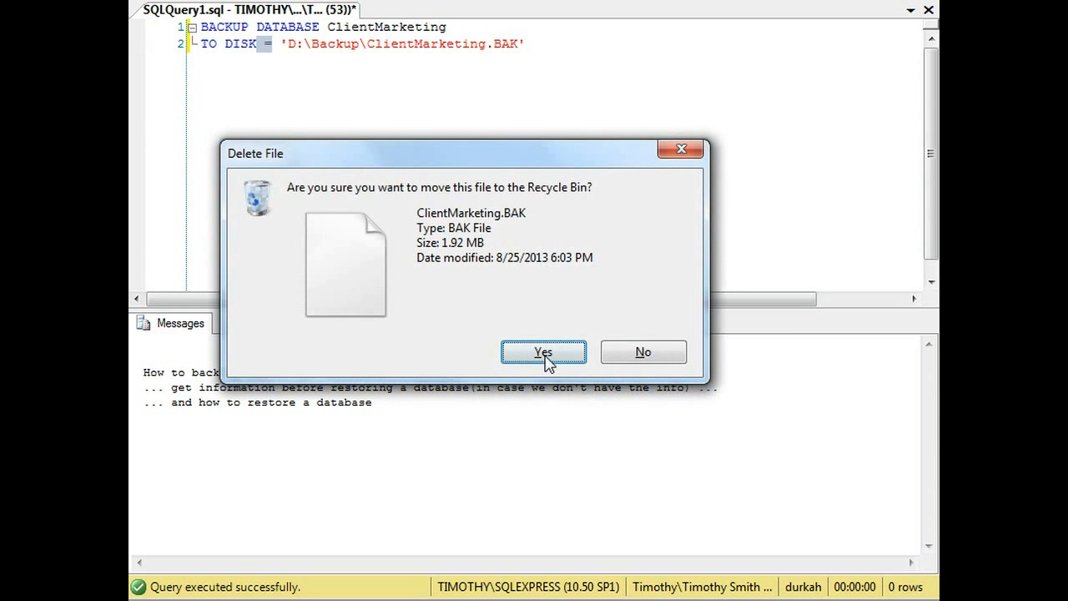
- Confirm deleting the old .BAK file and execute the backup, processing 234 pages successfully
click(544, 350)
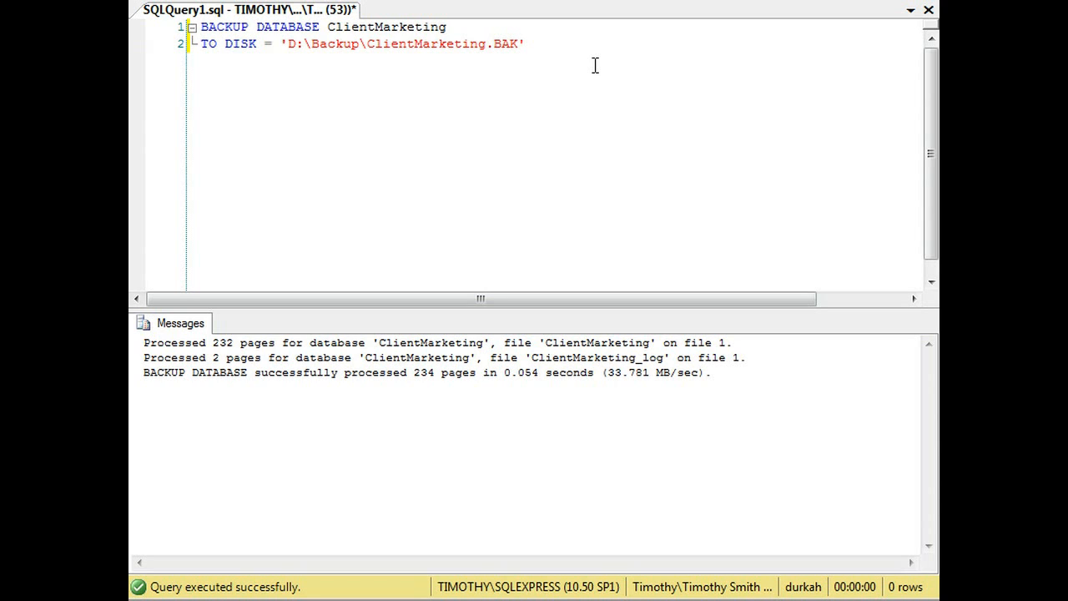
click(525, 43)
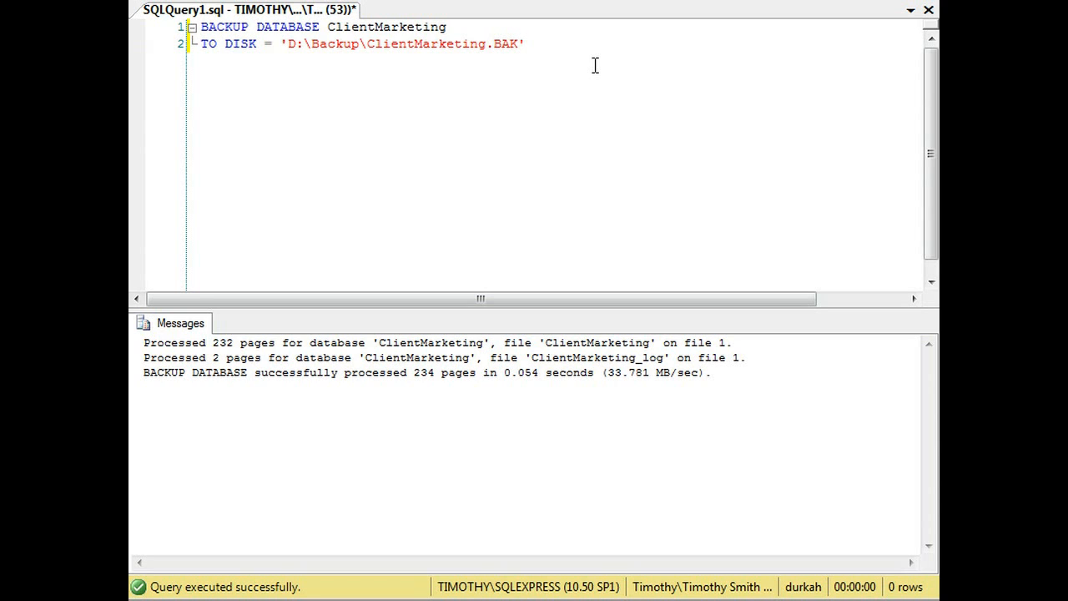
click(525, 43)
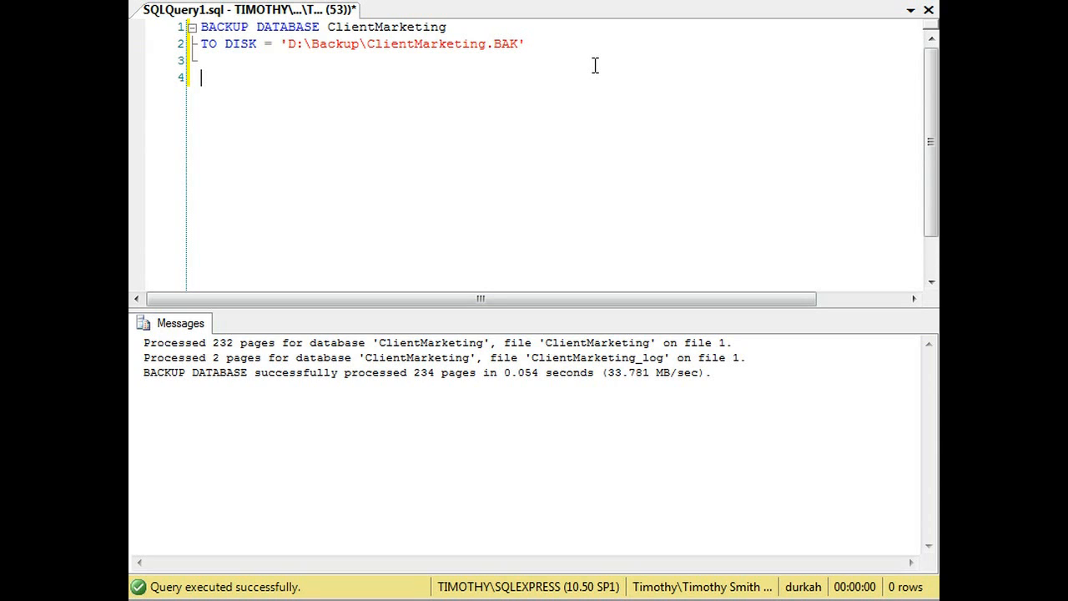
- Write RESTORE DATABASE ClientMarketing FROM DISK = 'D:\Backup\ClientMarketing.BAK' below the backup
text(R)
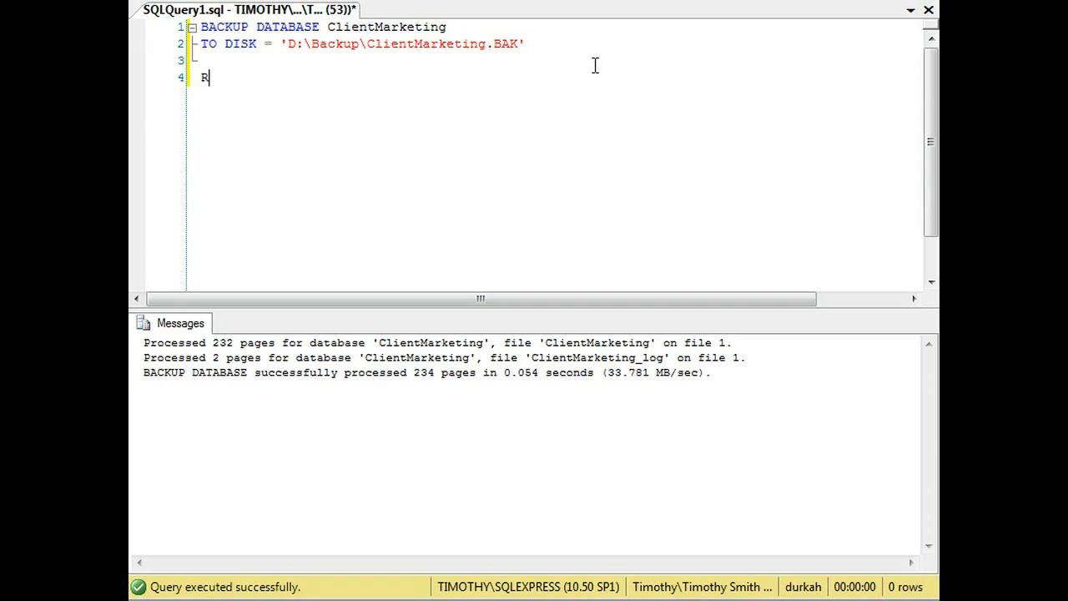
text(ESTORE)
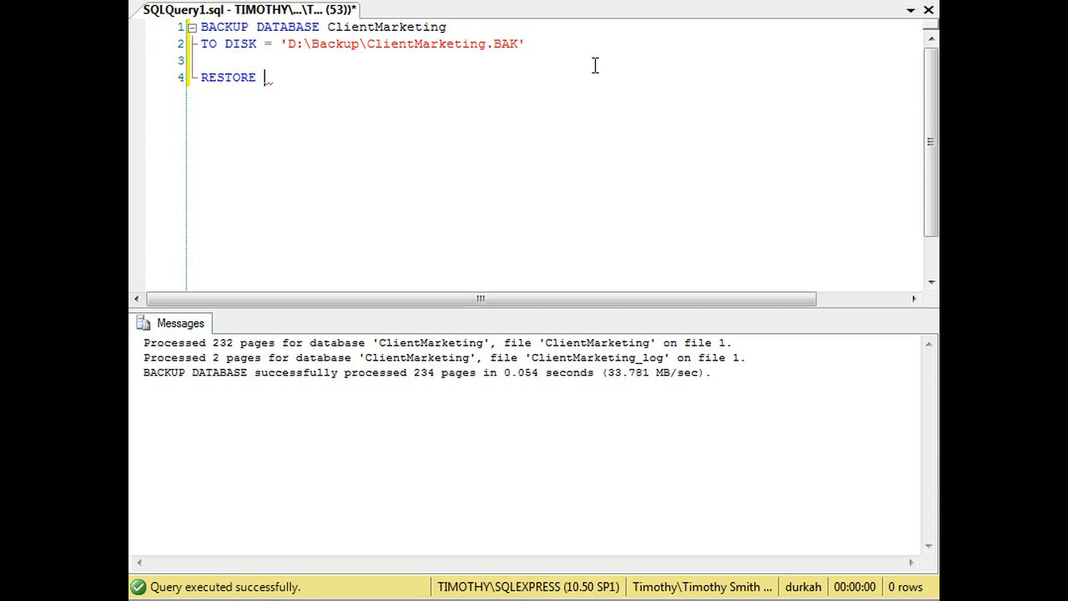
text(Dat)
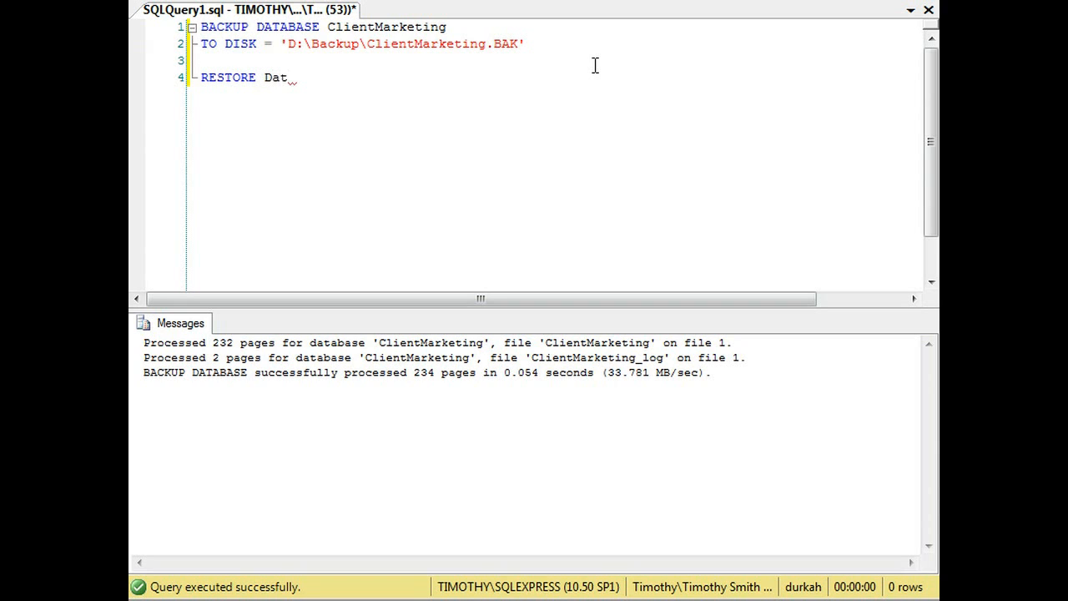
text(ATABASE Clien)
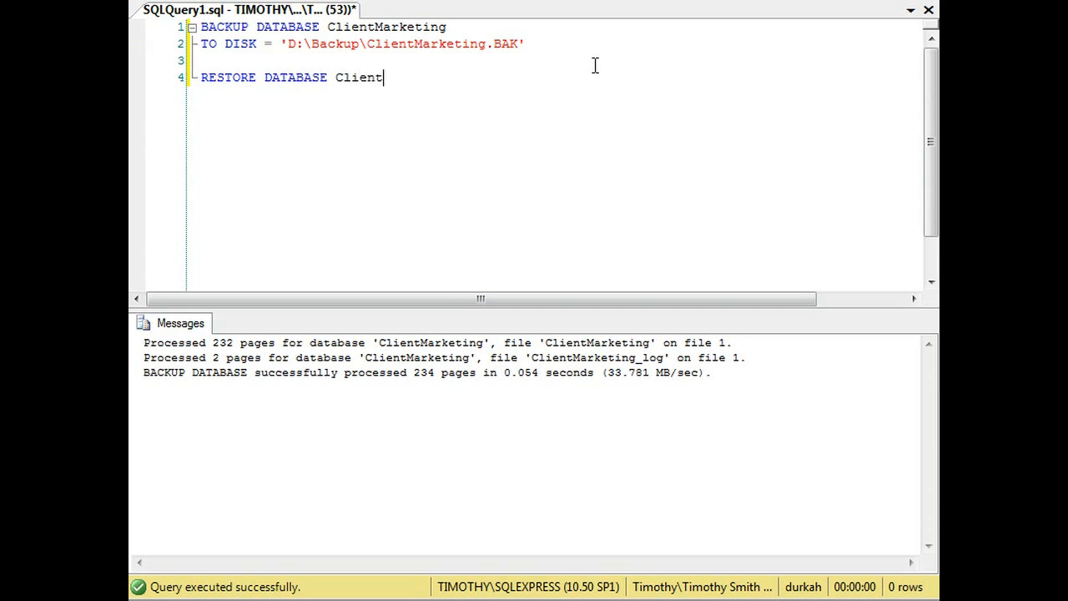
text(Marketing)
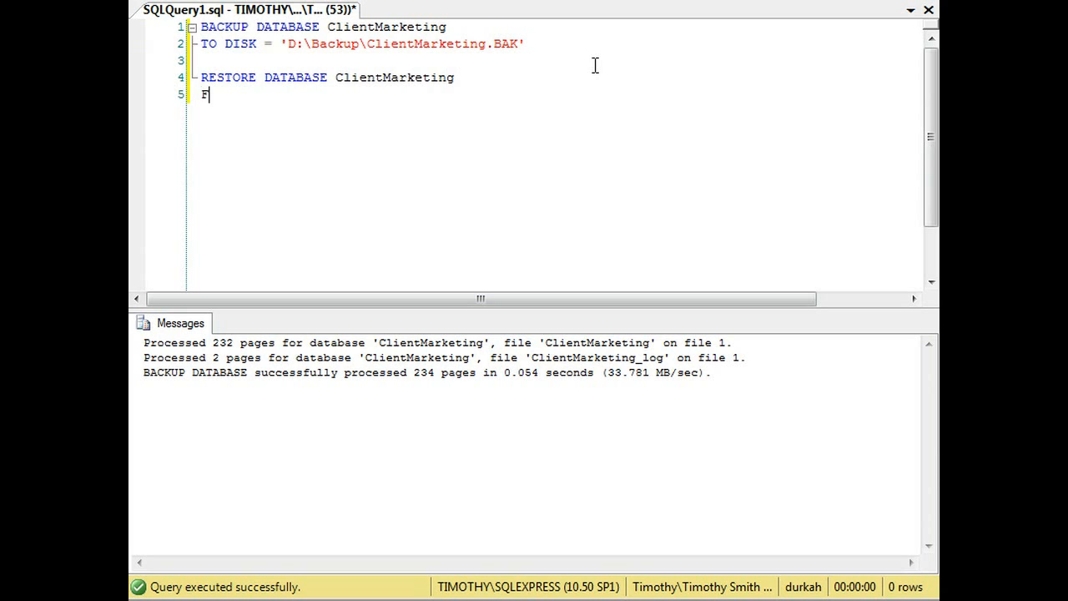
text(ROM DISK = 'D:\Backup\ClientMarketing.BAK)
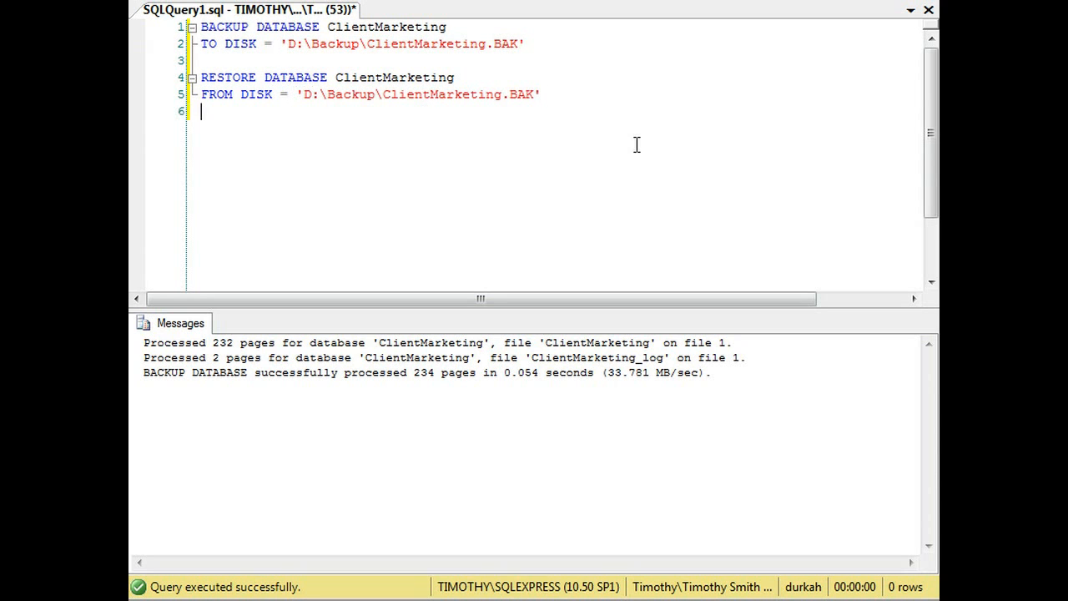
- Add WITH MOVE '' TO '', MOVE '' TO '' with two empty MOVE clauses to fill in
text(WITH MOVE)
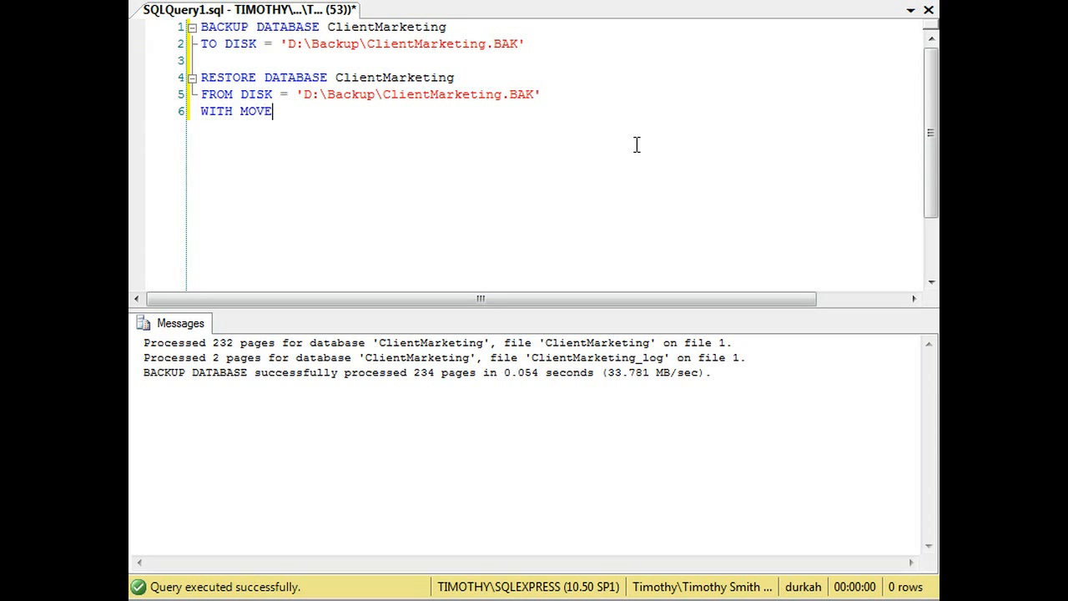
text('' TO '')
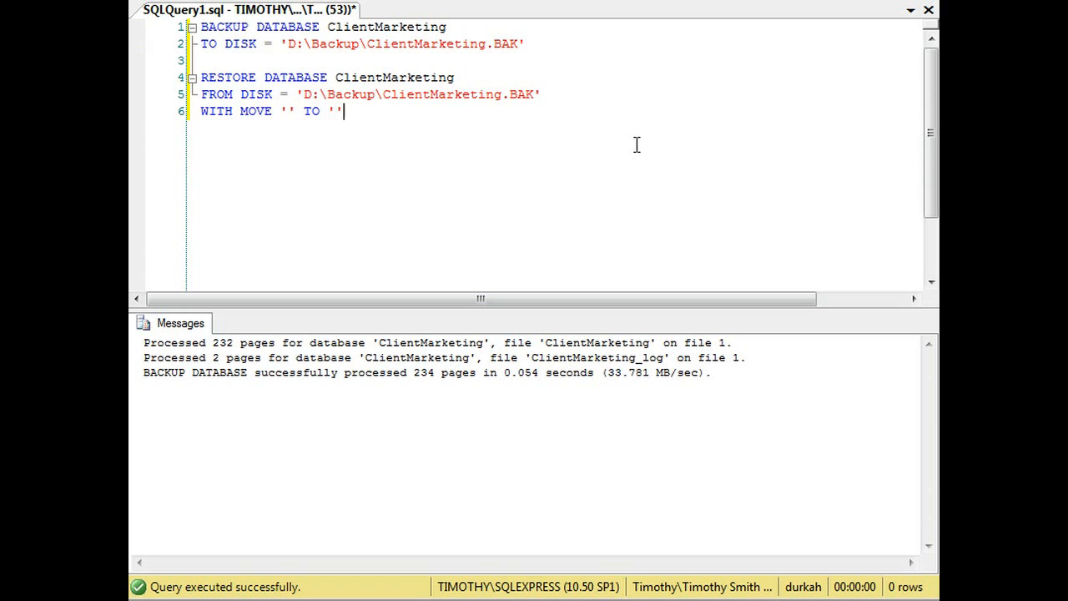
text(,)
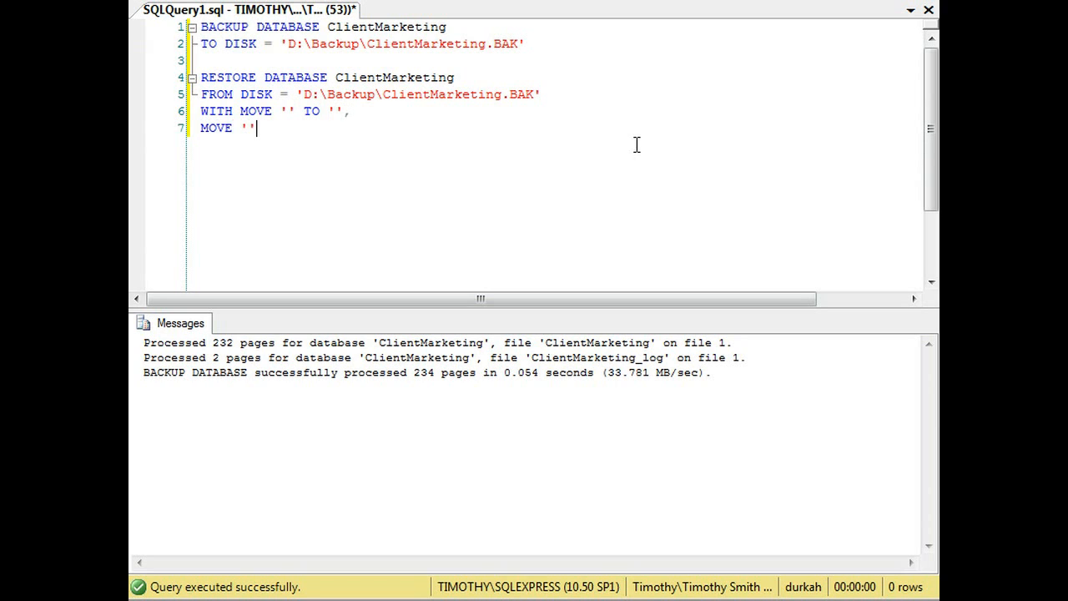
text(TO '')
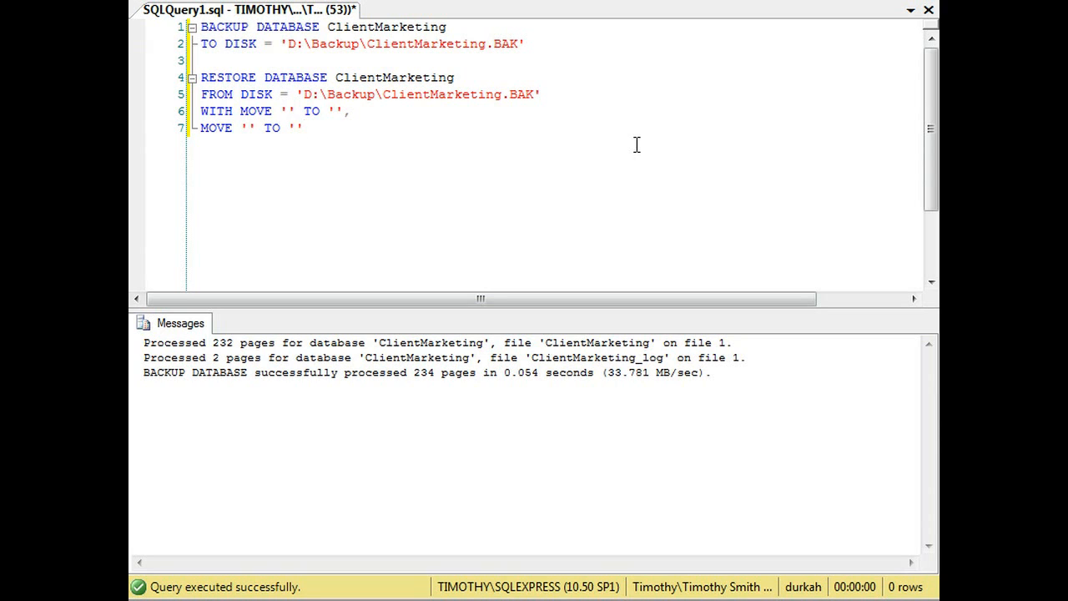
click(304, 127)
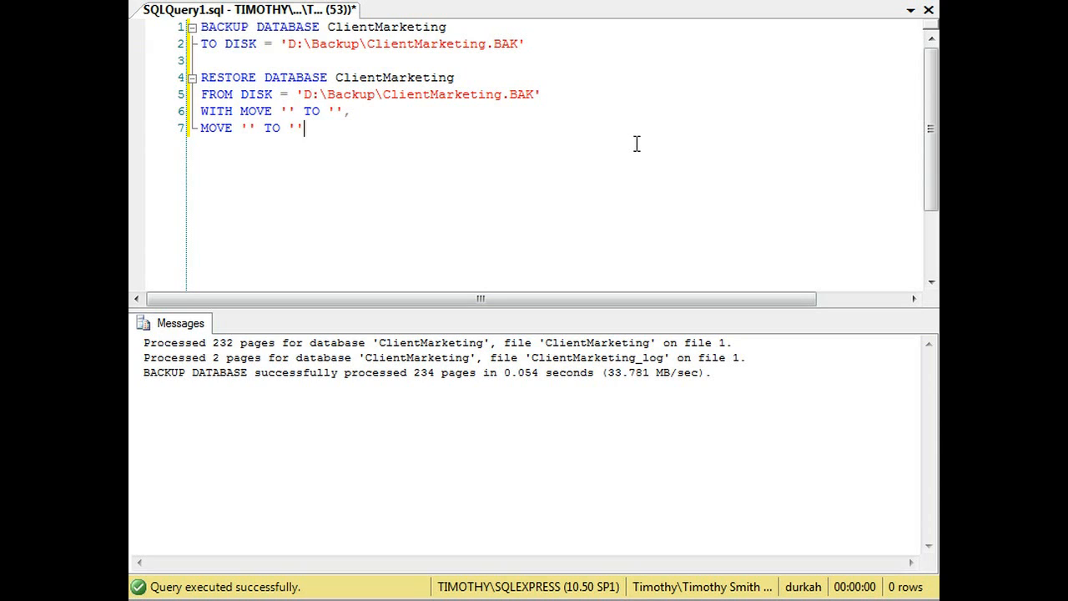
- Execute DROP DATABASE ClientMarketing on its own line, then remove the line from the script
key(Enter)
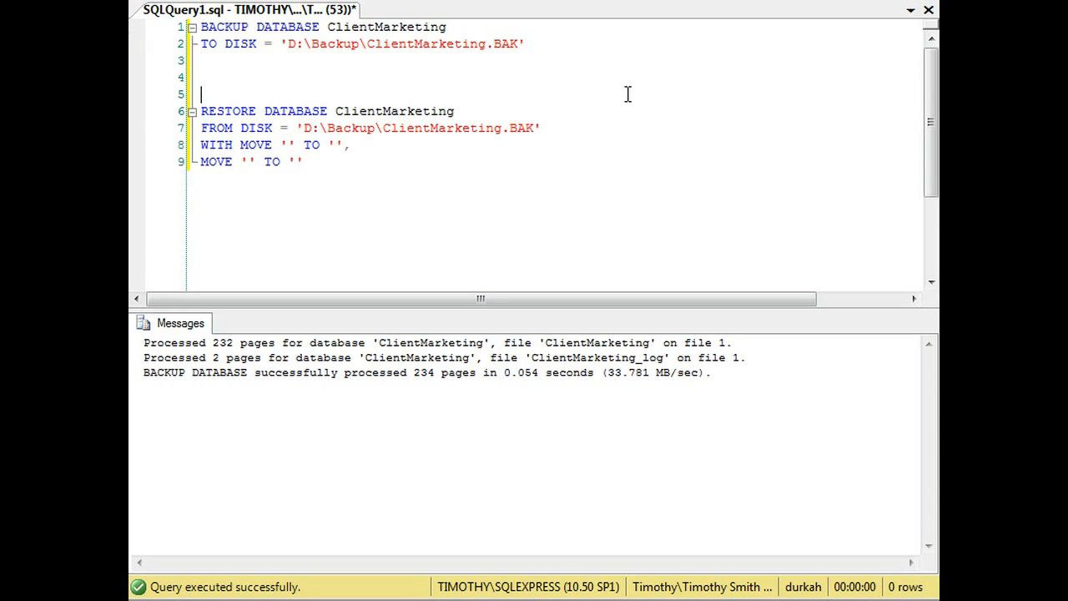
text(DROP T)
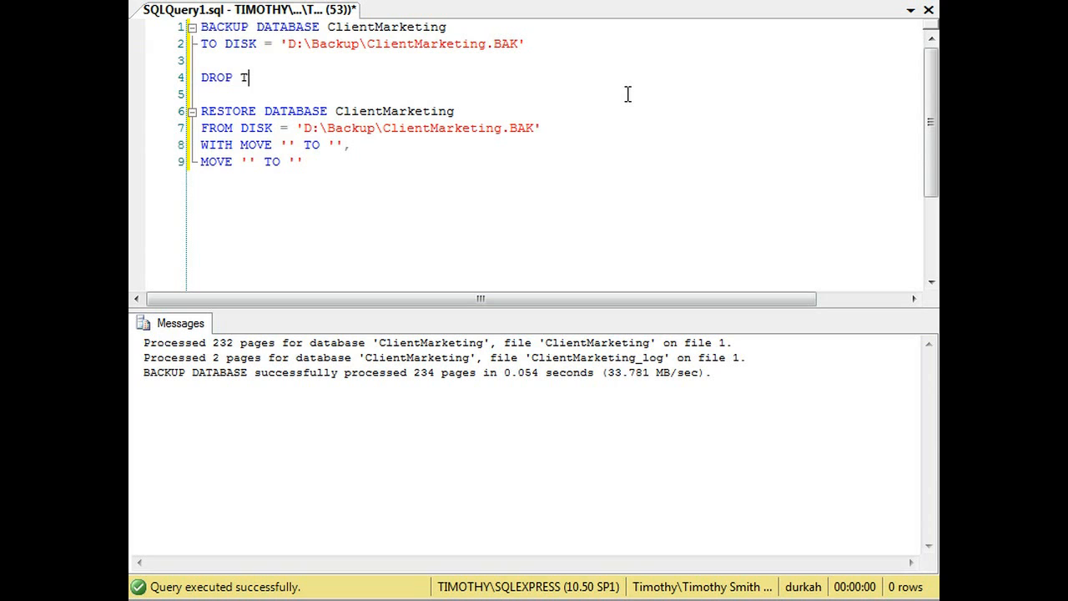
text(AT)
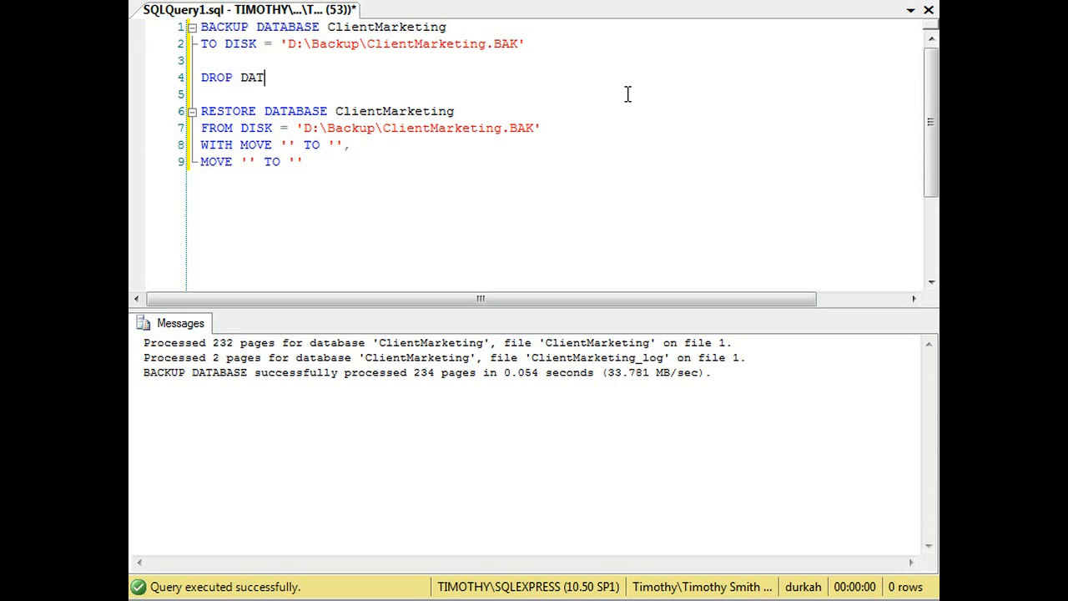
text(ABASE ClientMarketing)
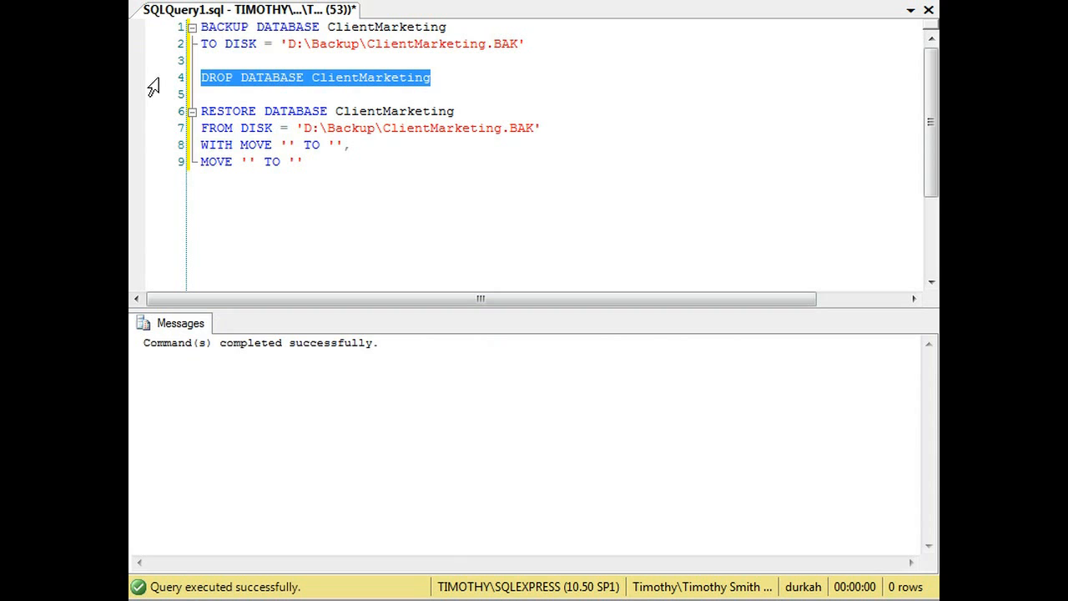
key(Delete)
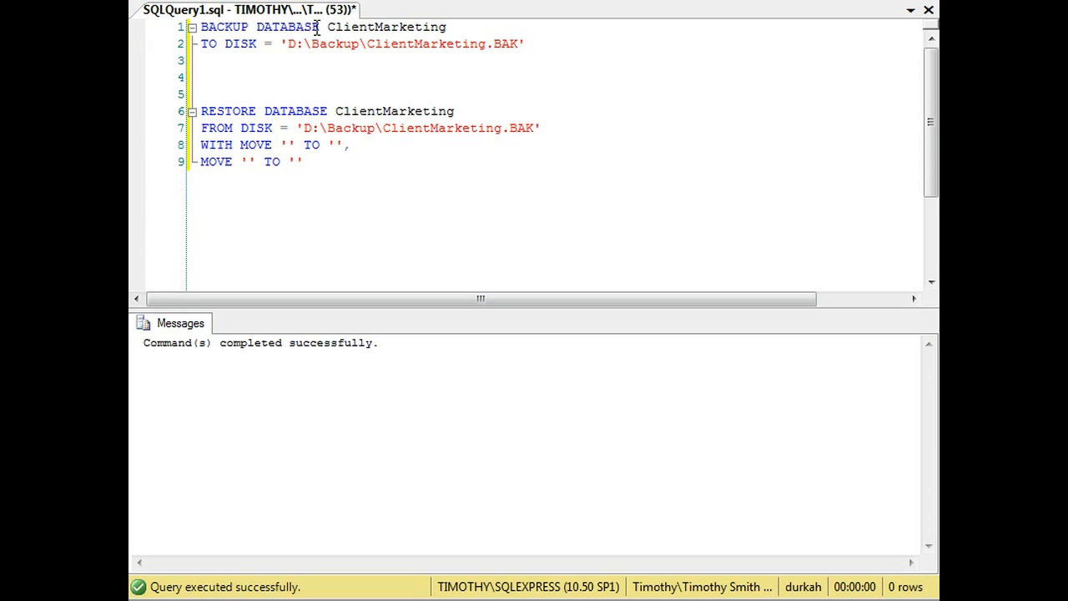
mouse_move(234, 77)
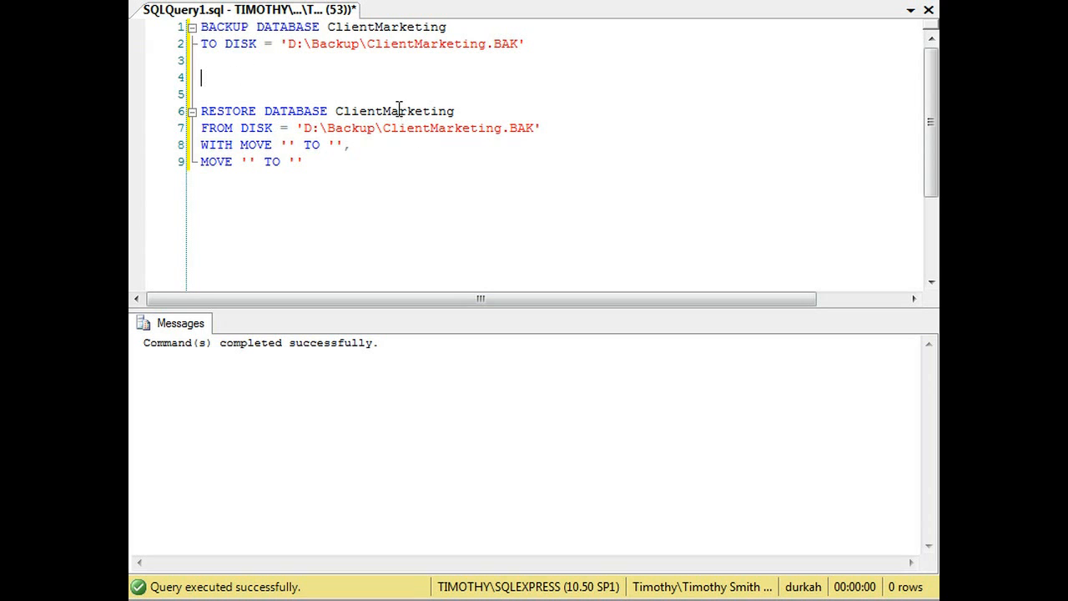
- Review the database name and Backup path in the script and position the cursor for a new statement
double_click(394, 110)
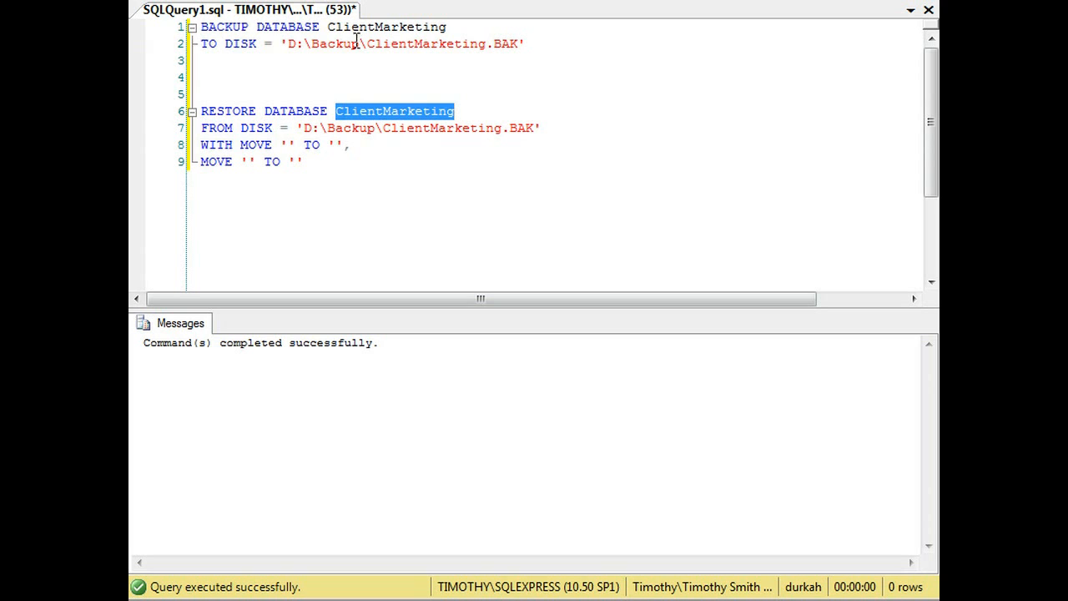
double_click(333, 43)
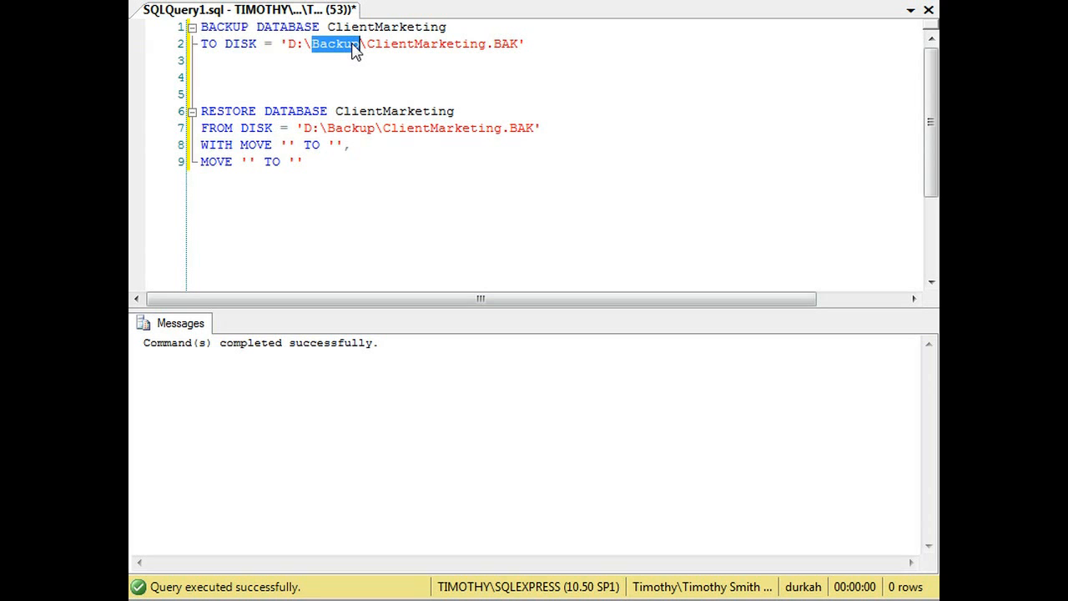
mouse_move(480, 127)
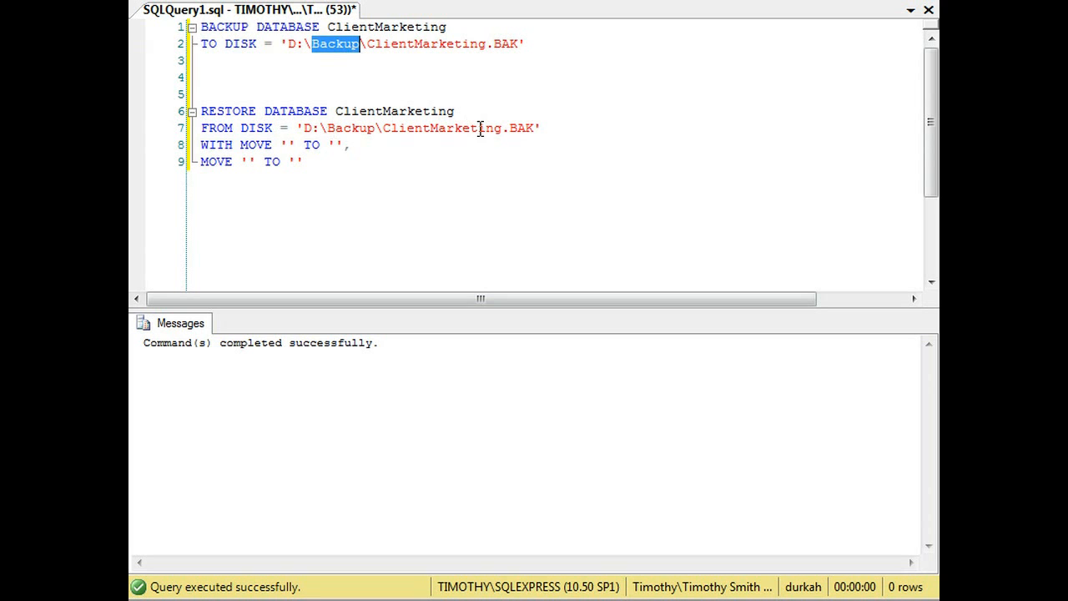
click(289, 143)
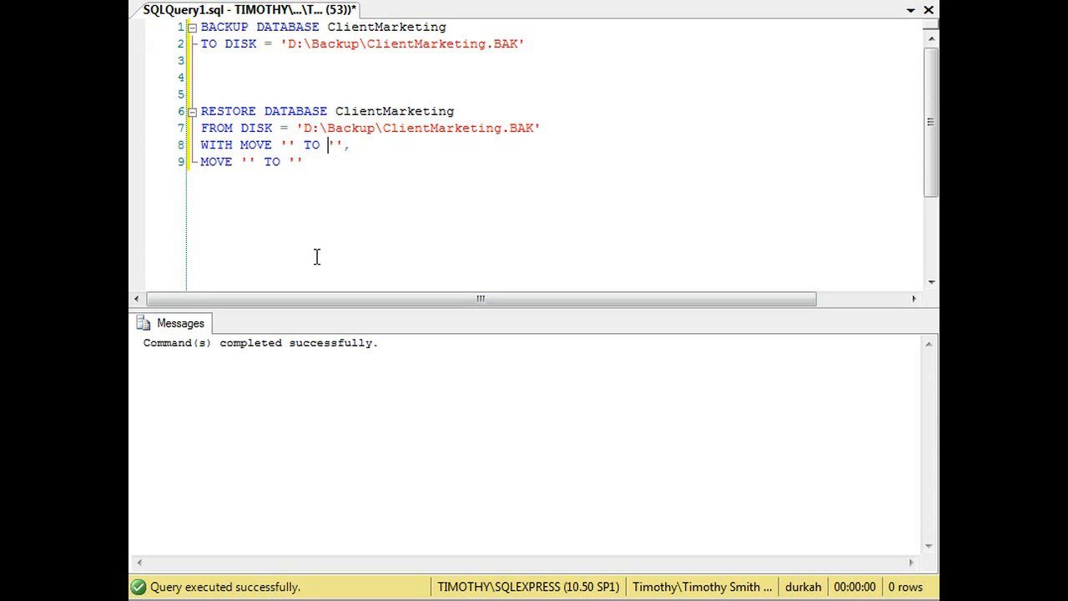
mouse_move(328, 175)
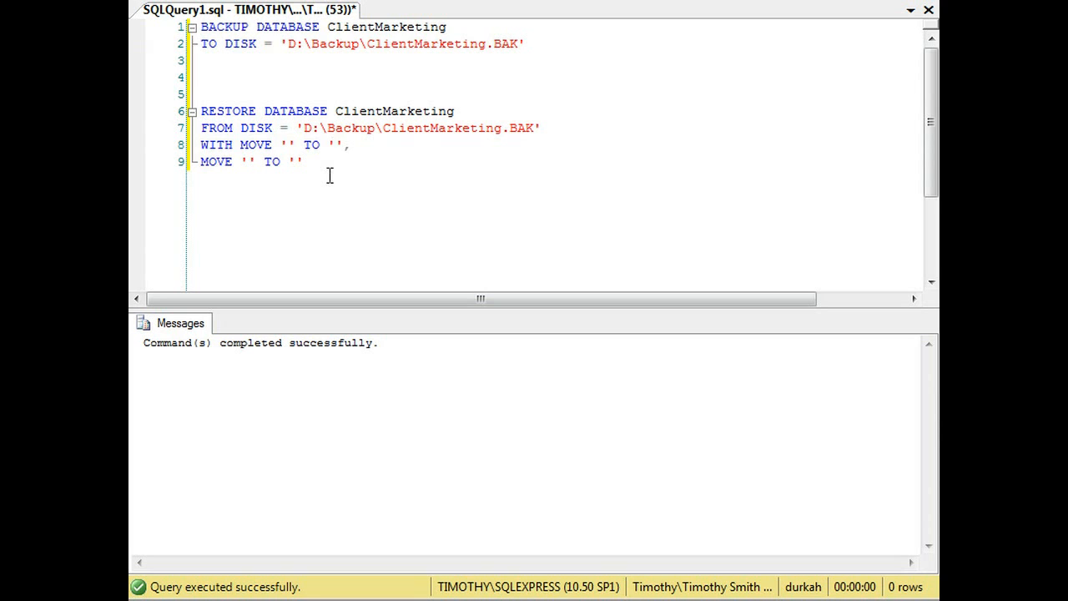
mouse_move(255, 224)
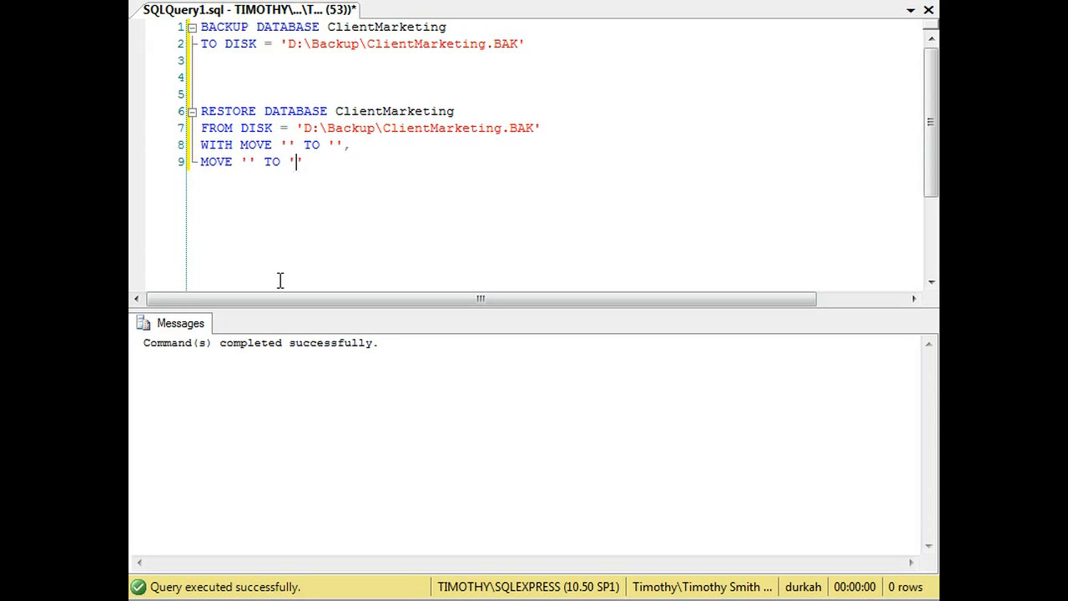
mouse_move(280, 372)
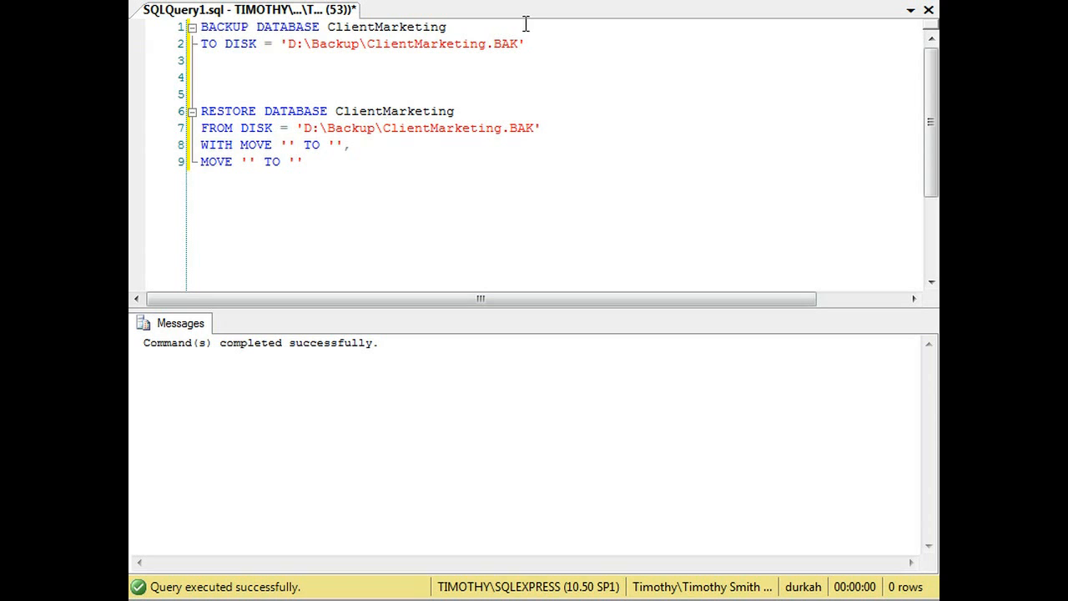
mouse_move(380, 76)
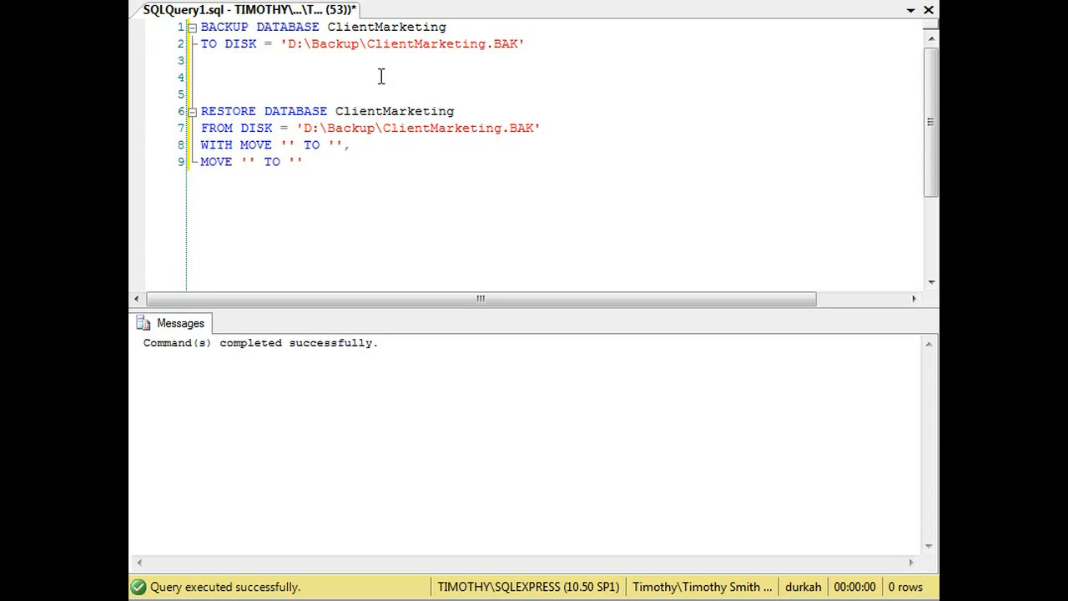
- Write and run RESTORE FILELISTONLY FROM DISK = 'D:\Backup\ClientMarketing.BAK' to list the backup's files
text(RE)
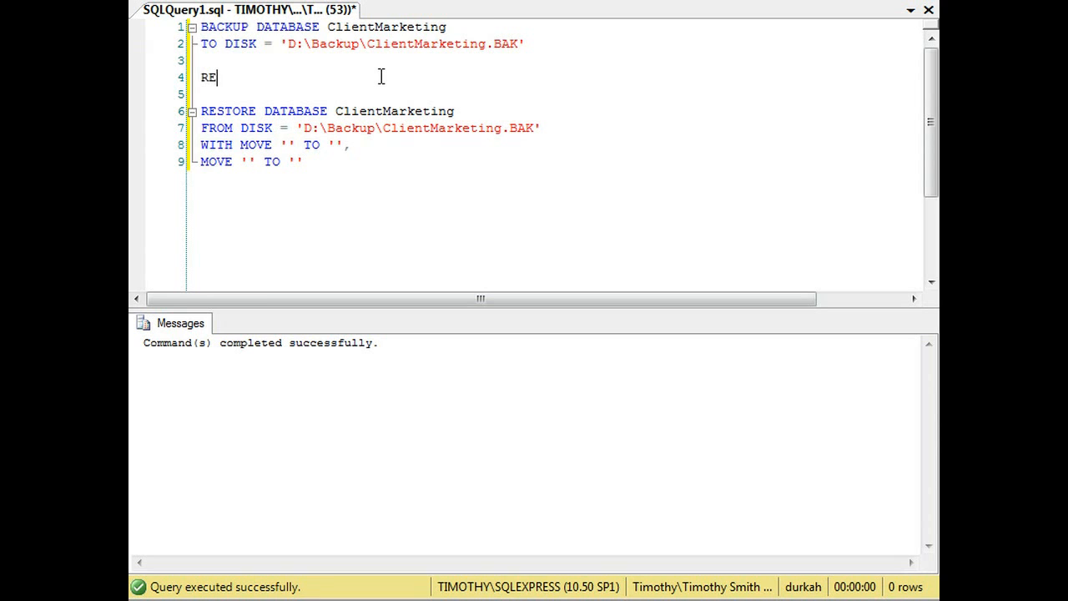
text(STORE DATA)
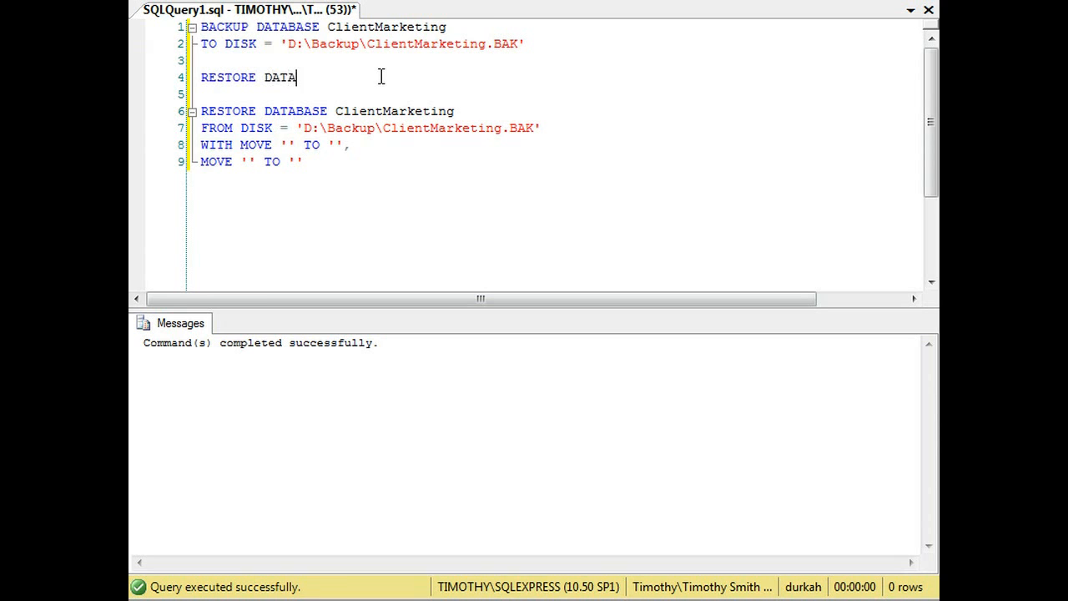
text(BASE)
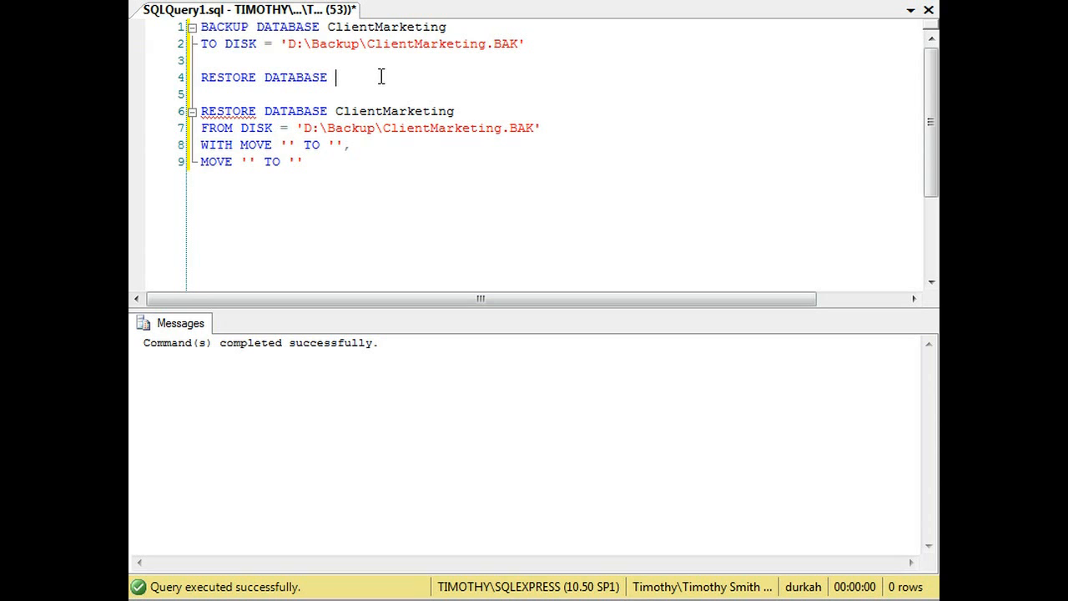
text(FIL)
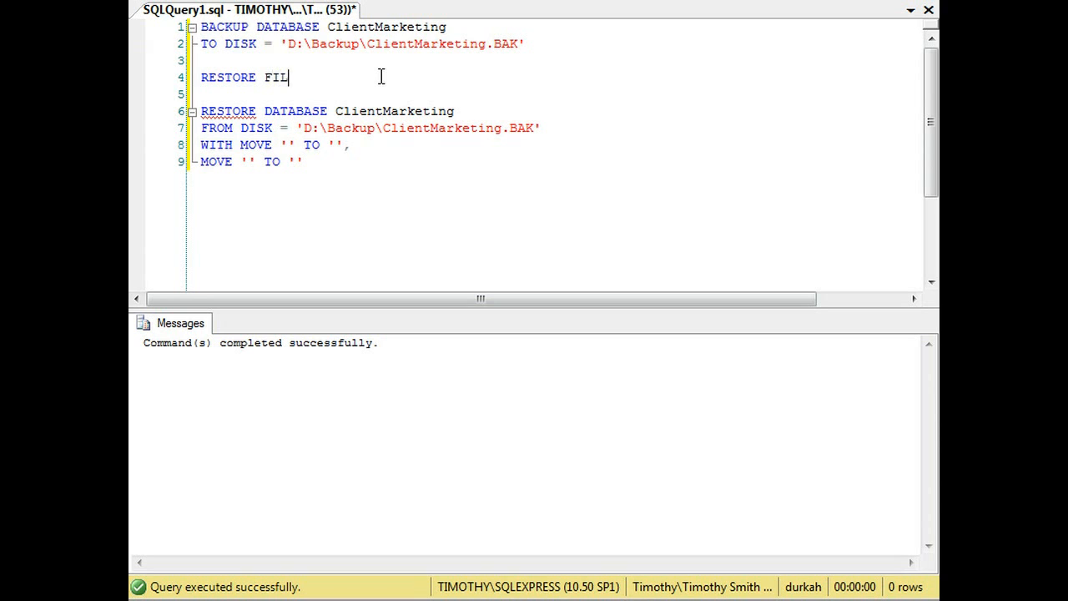
text(ELISTONLY)
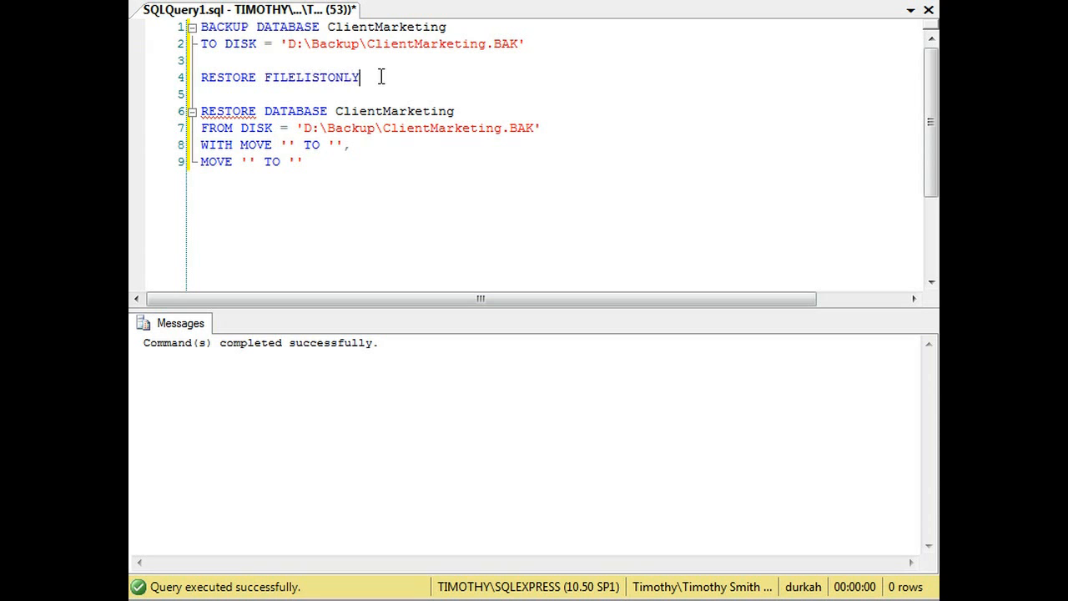
text(FR)
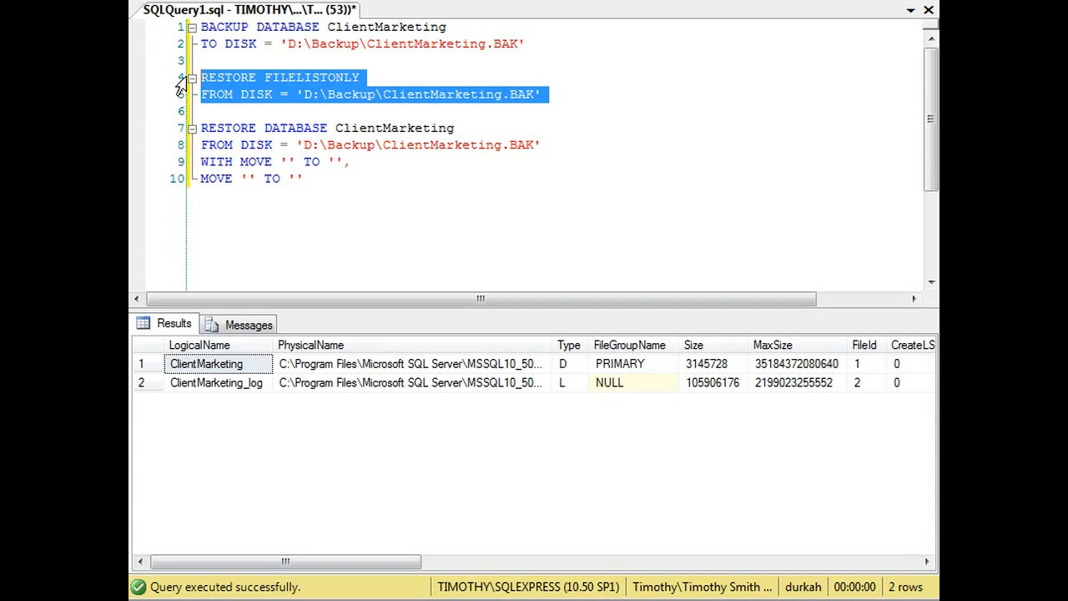
mouse_move(230, 264)
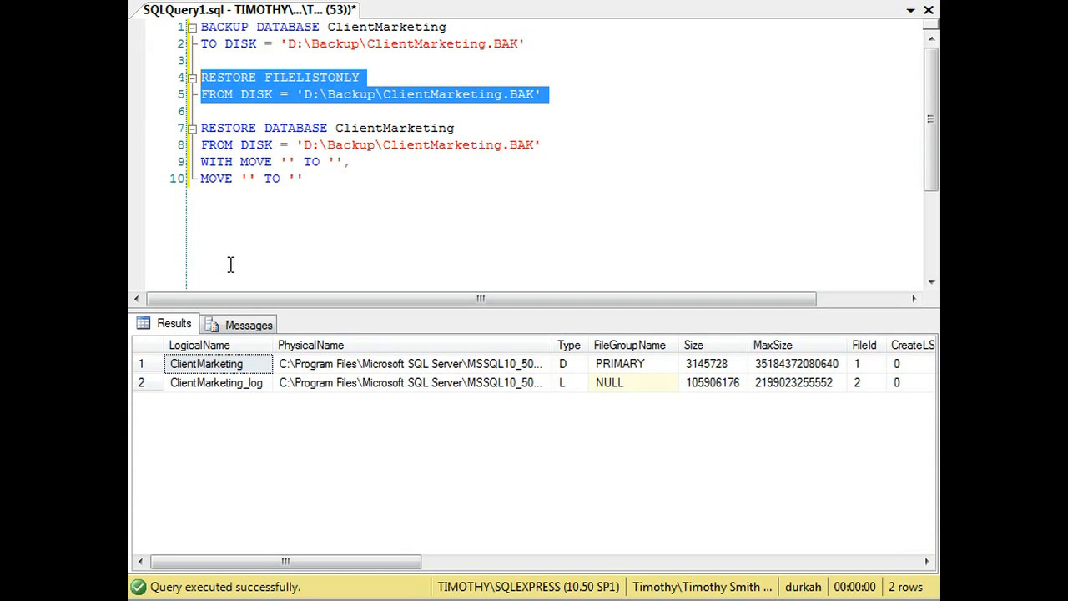
- Fill the MOVE sources with logical names ClientMarketing and ClientMarketing_log from the file list
click(409, 364)
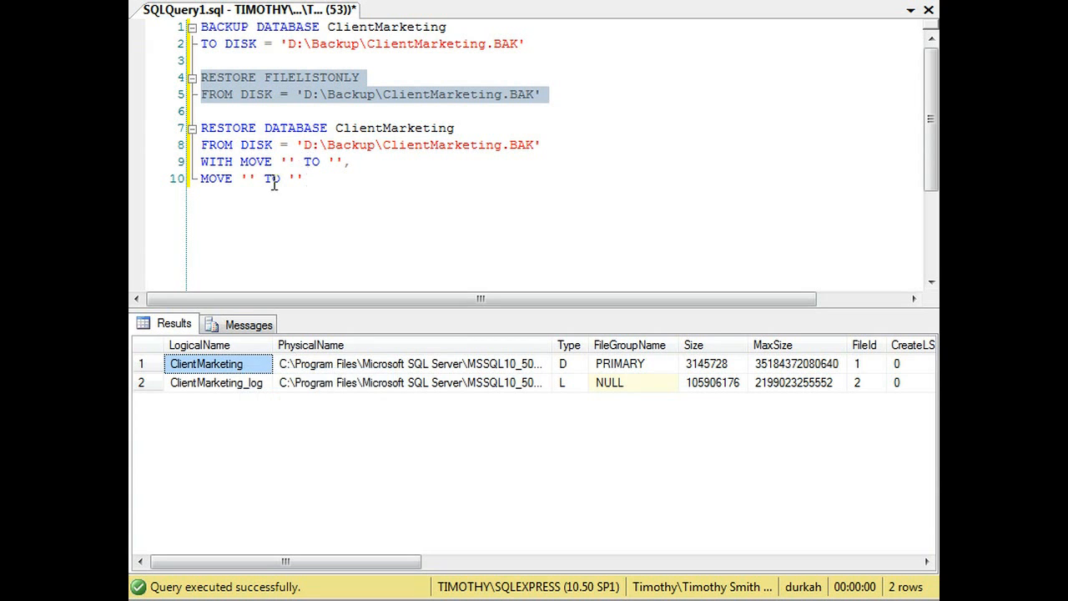
text(ClientMarketing)
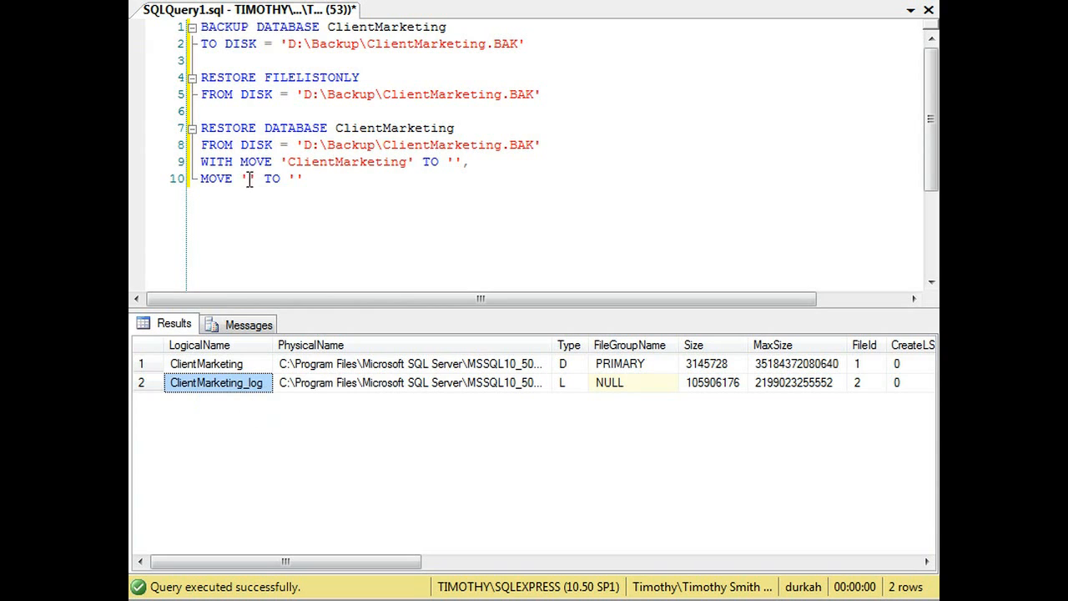
text(ClientMarketing_log)
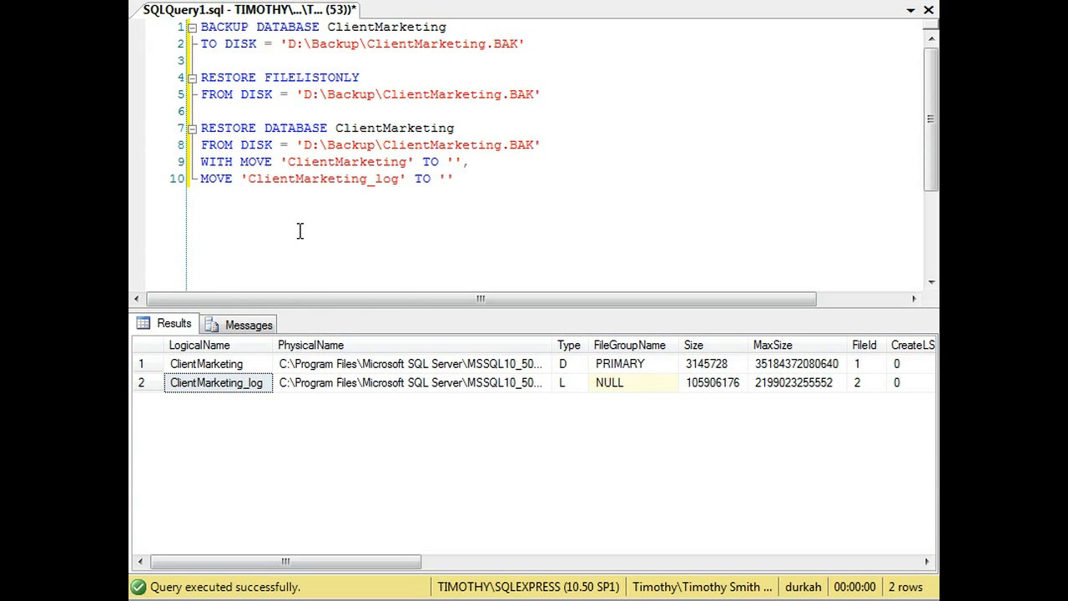
double_click(326, 177)
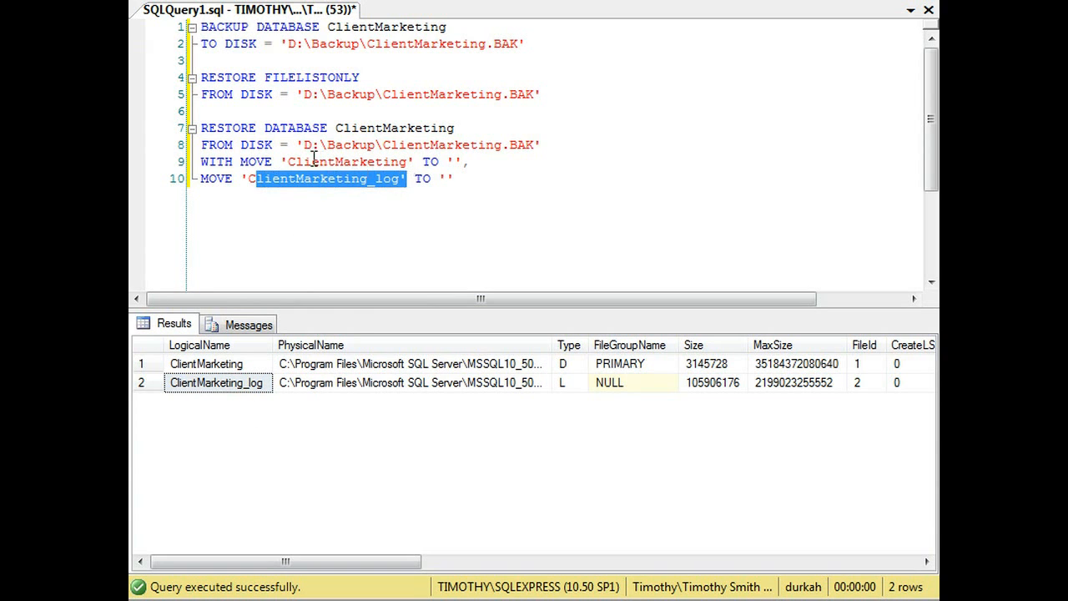
double_click(347, 160)
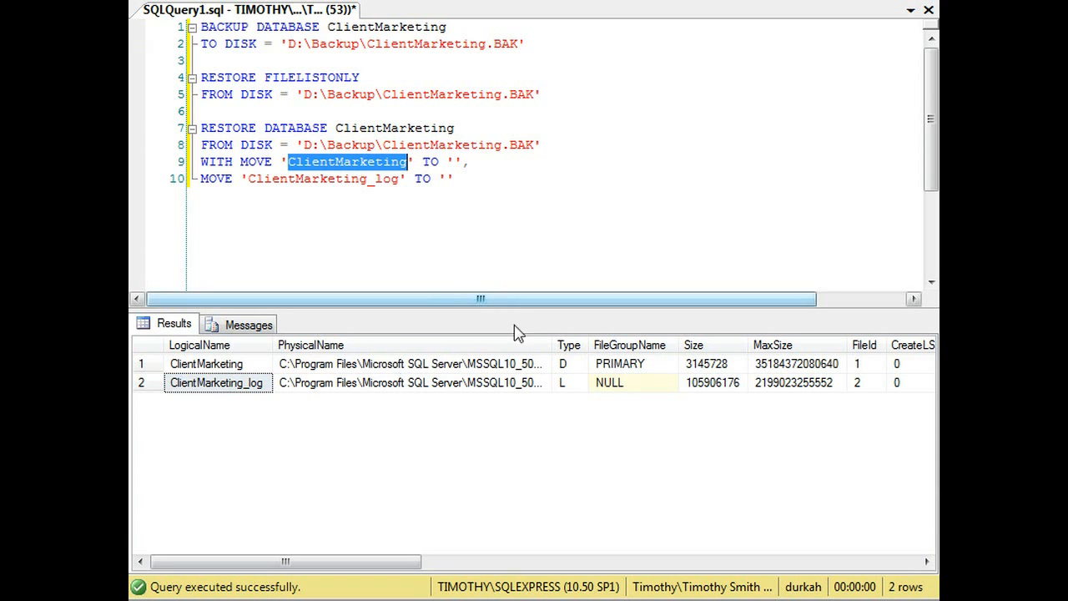
scroll(right, 3)
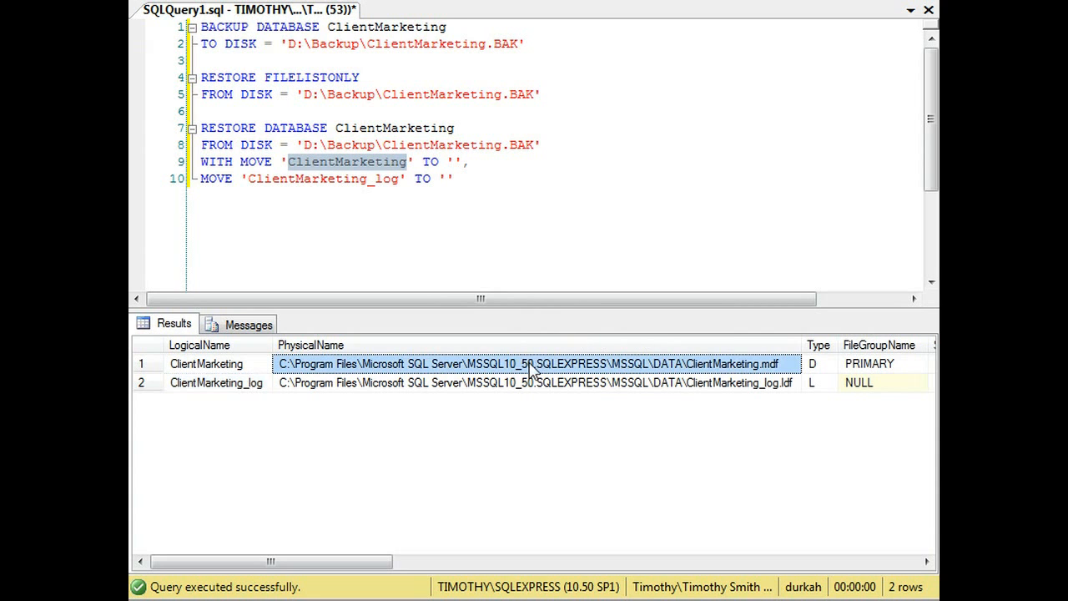
mouse_move(451, 160)
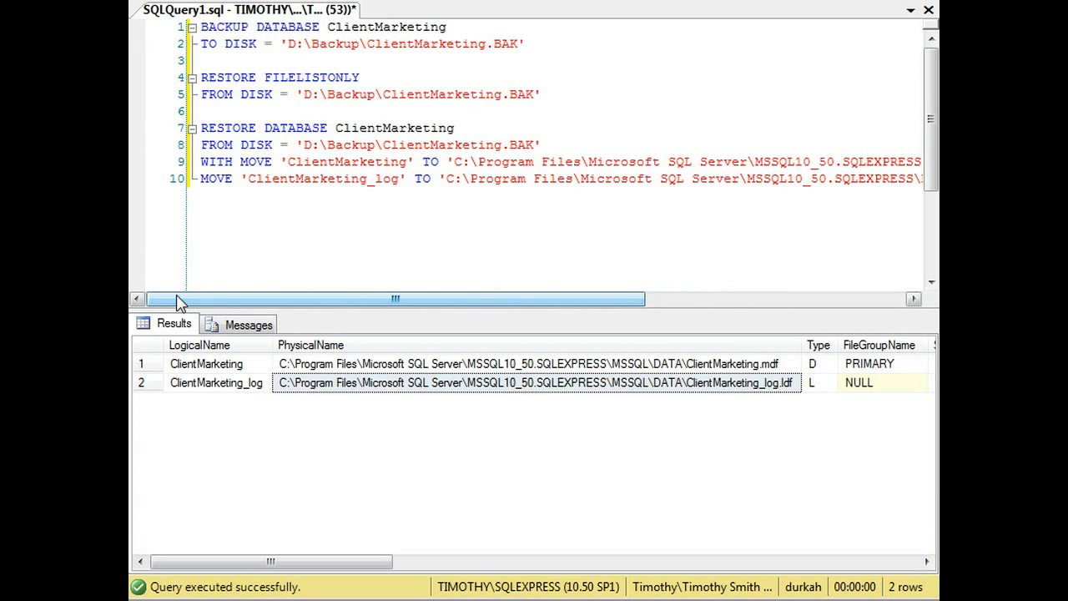
- Paste the data and log PhysicalName paths under the SQLEXPRESS DATA folder into the MOVE targets
double_click(347, 162)
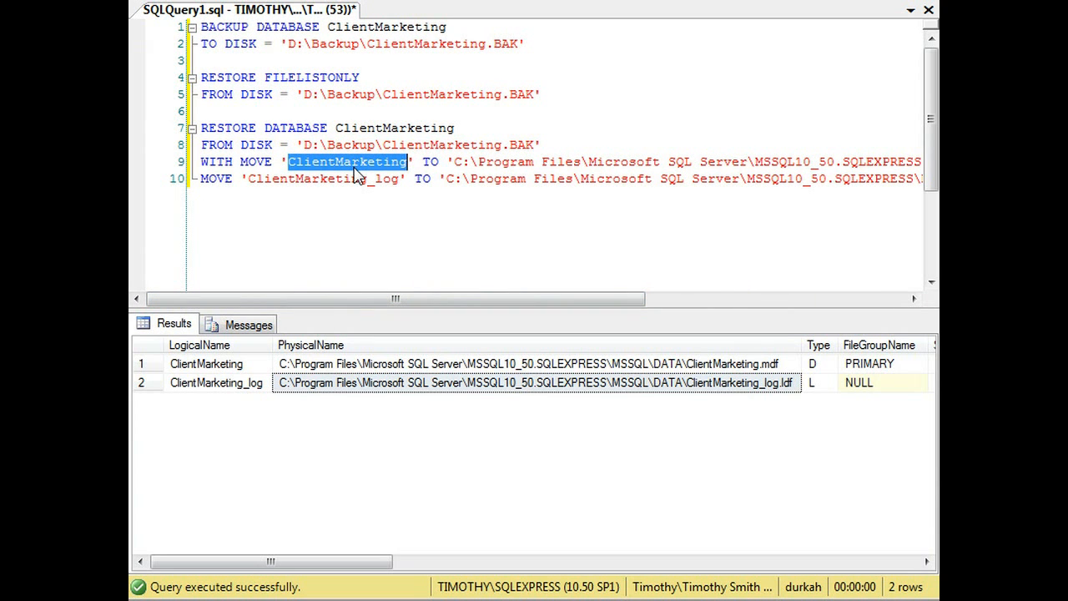
click(367, 162)
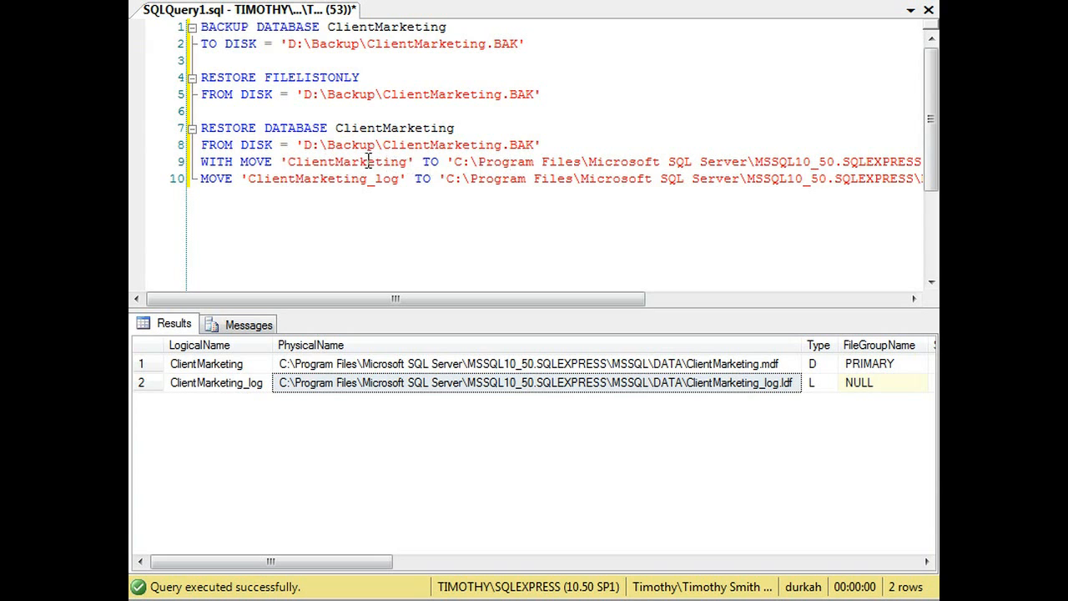
double_click(323, 177)
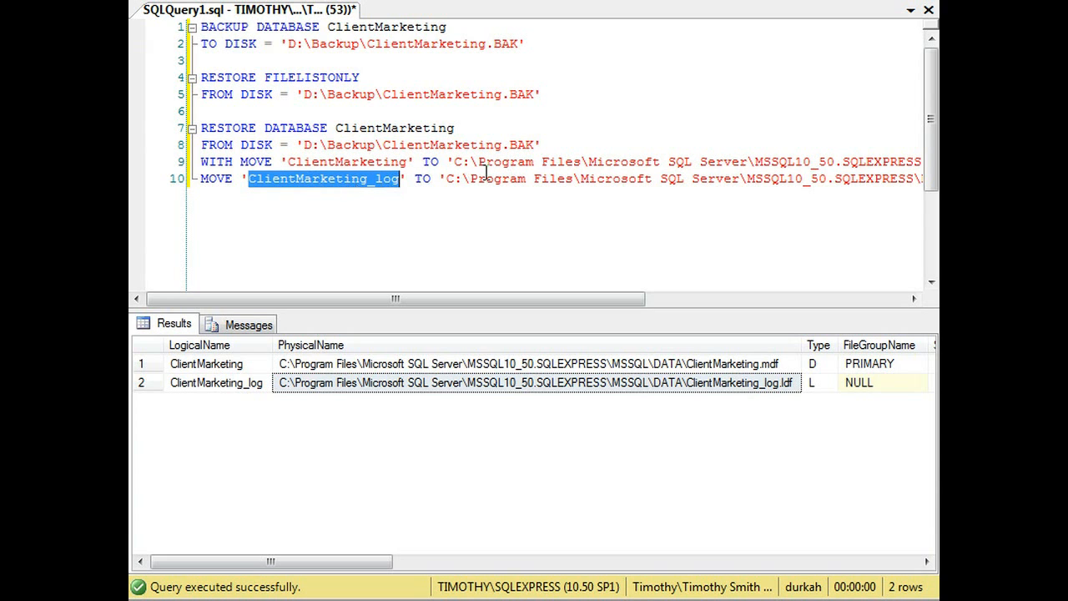
double_click(497, 177)
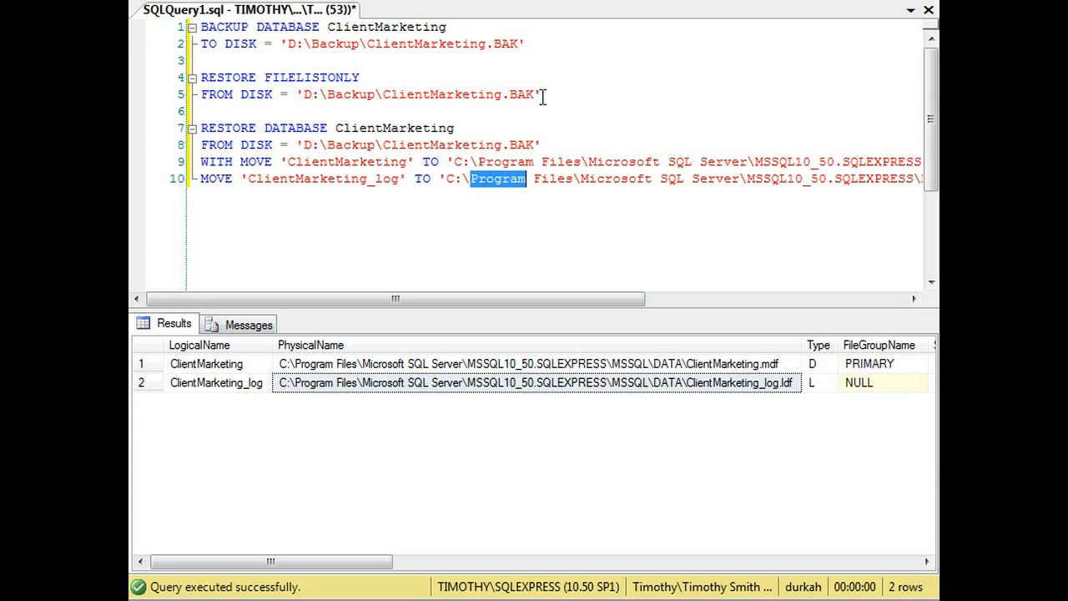
mouse_move(371, 7)
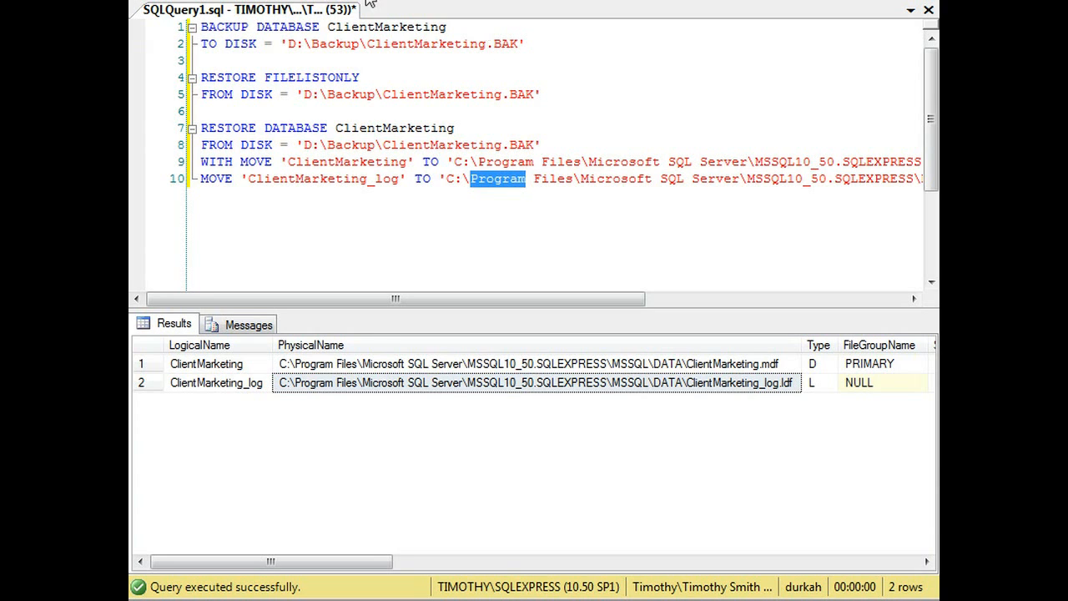
click(205, 364)
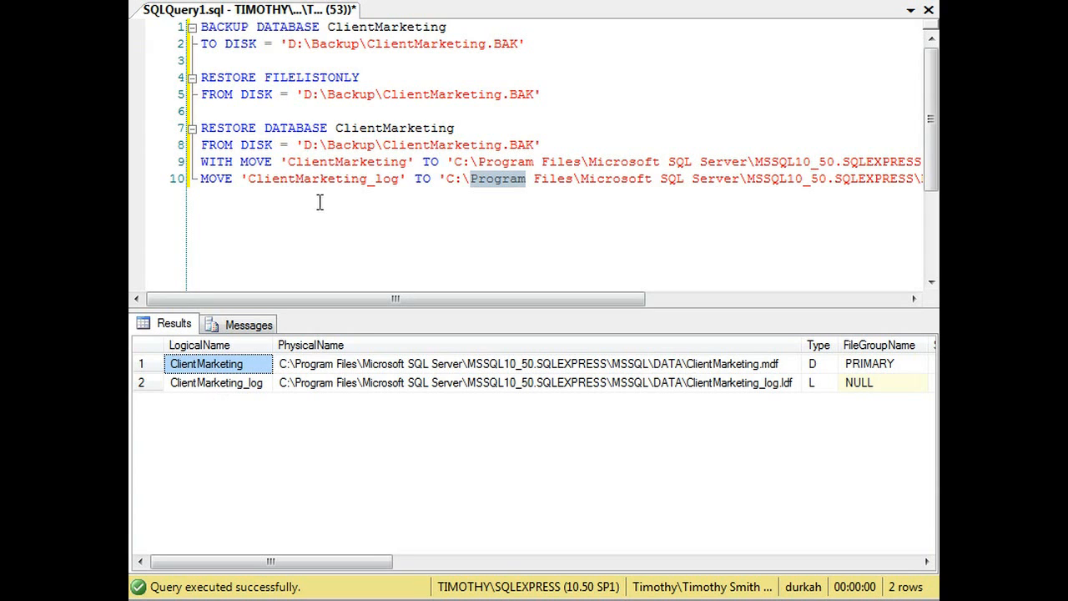
mouse_move(336, 177)
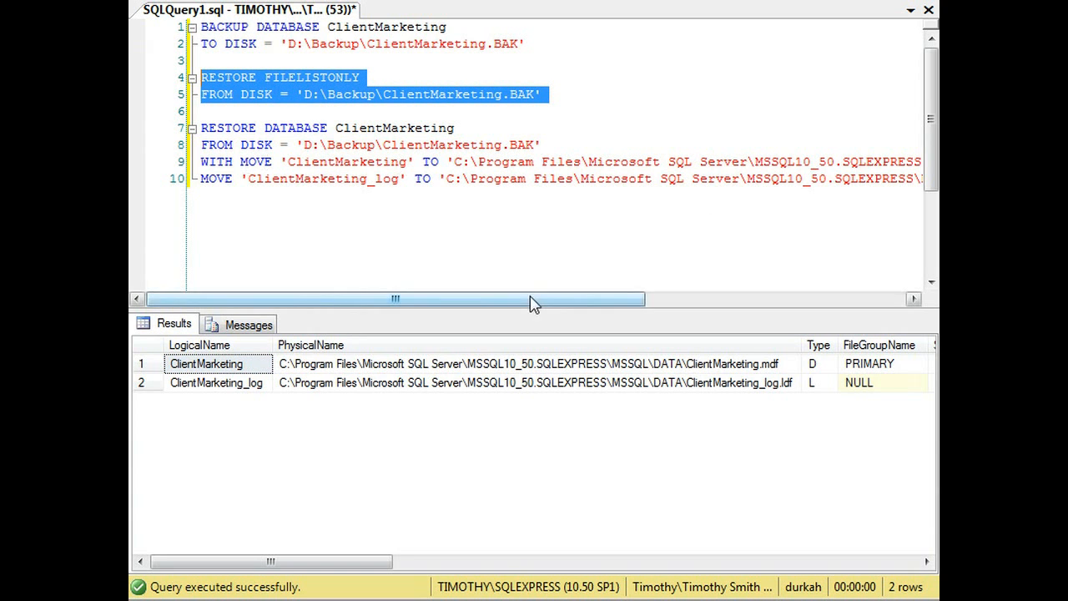
- Comment out lines 1–5 and run the RESTORE DATABASE statement, restoring 234 pages of ClientMarketing
drag(397, 299, 654, 298)
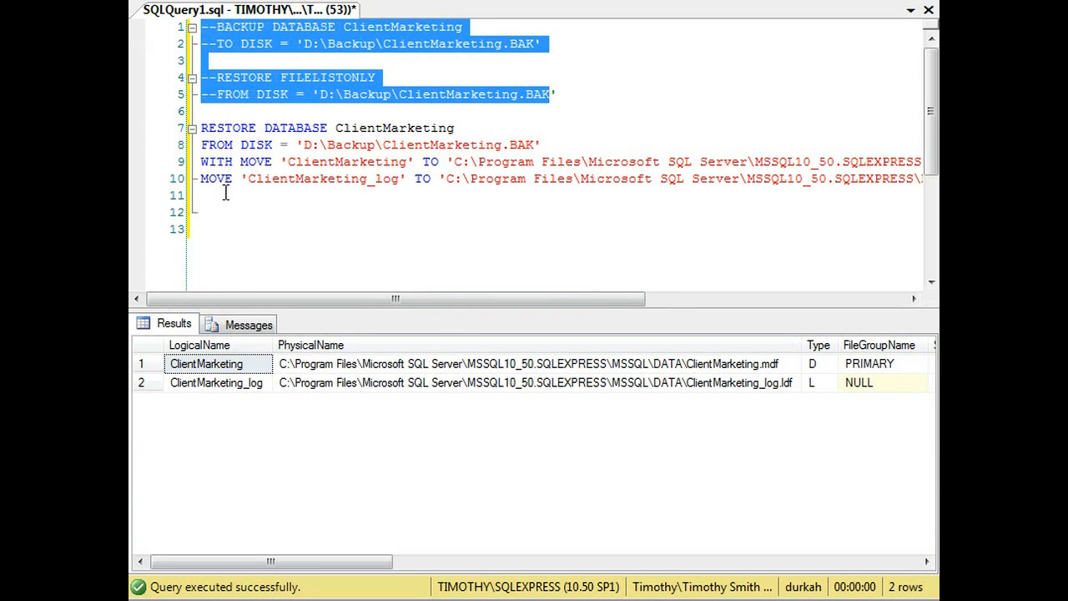
key(F5)
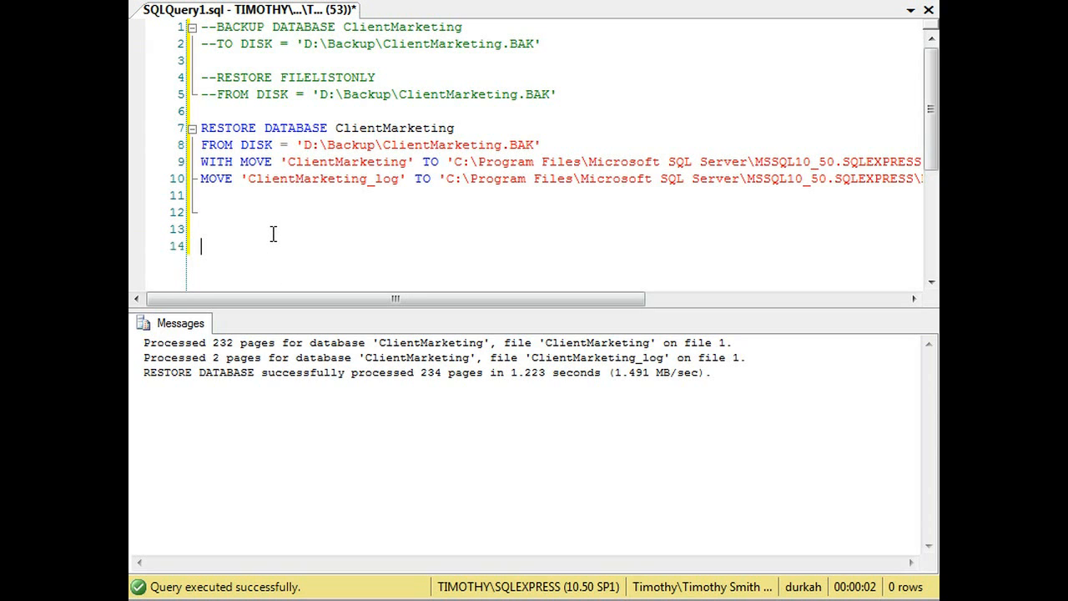
- Run SELECT * FROM ClientMarketing.sys.tables, returning the eight restored user tables
text(SELECT *)
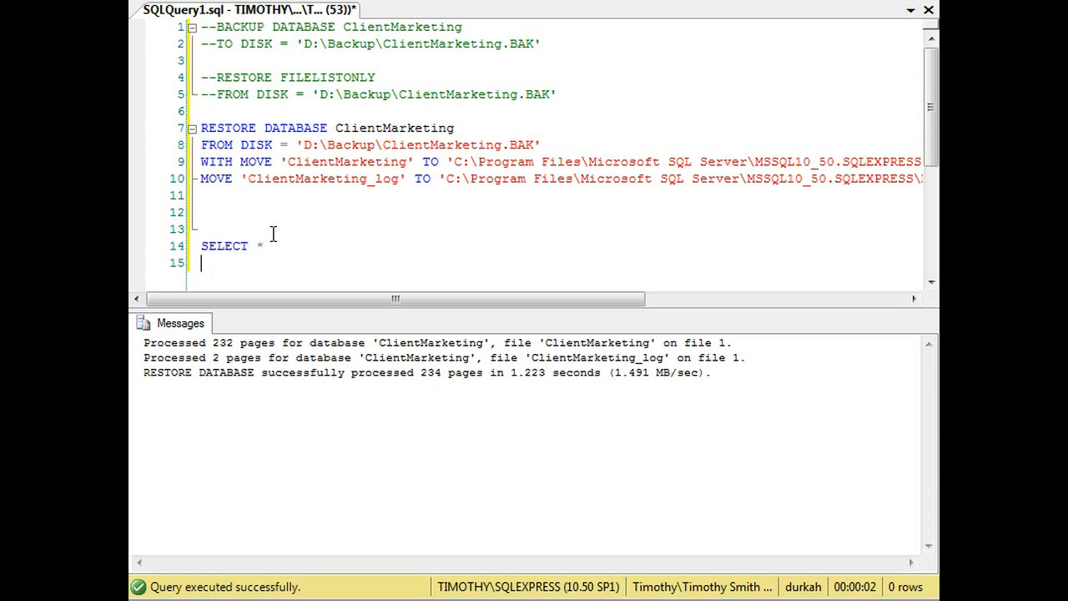
text(FROM C)
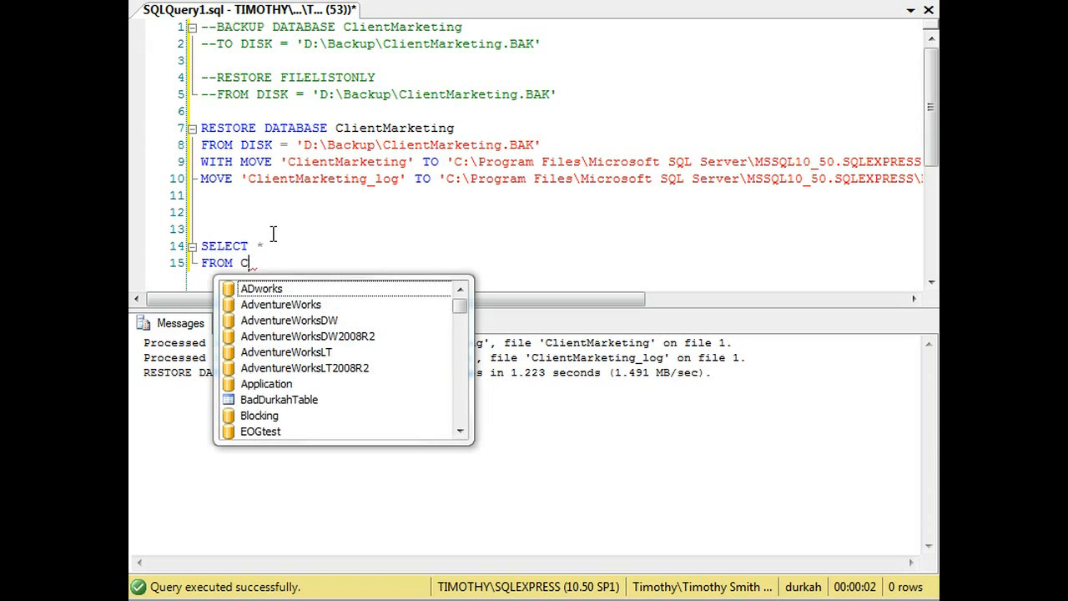
text(lientMare)
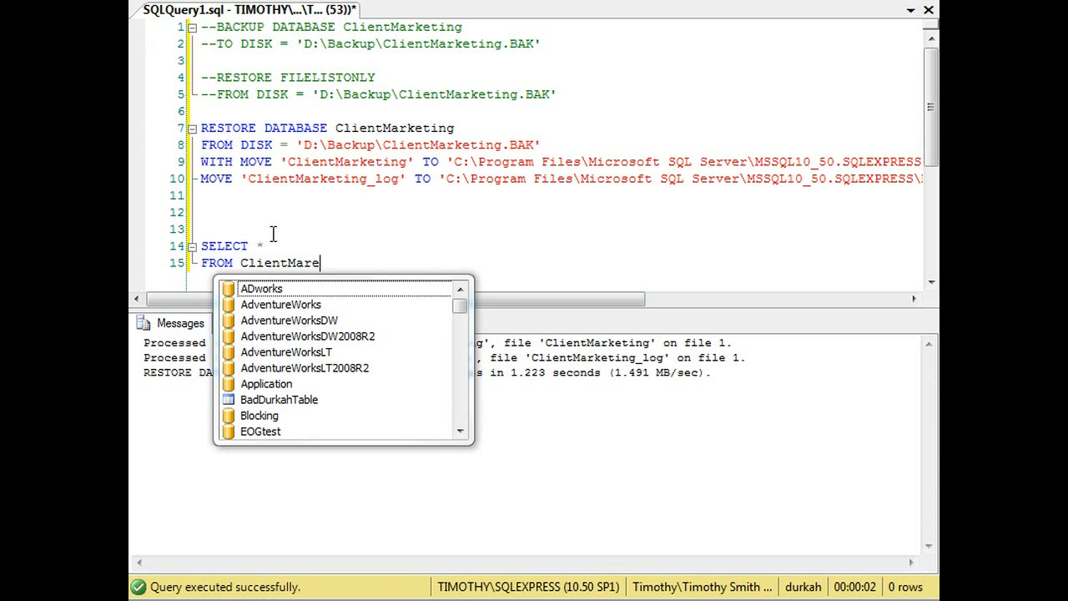
text(keting.sys.tables)
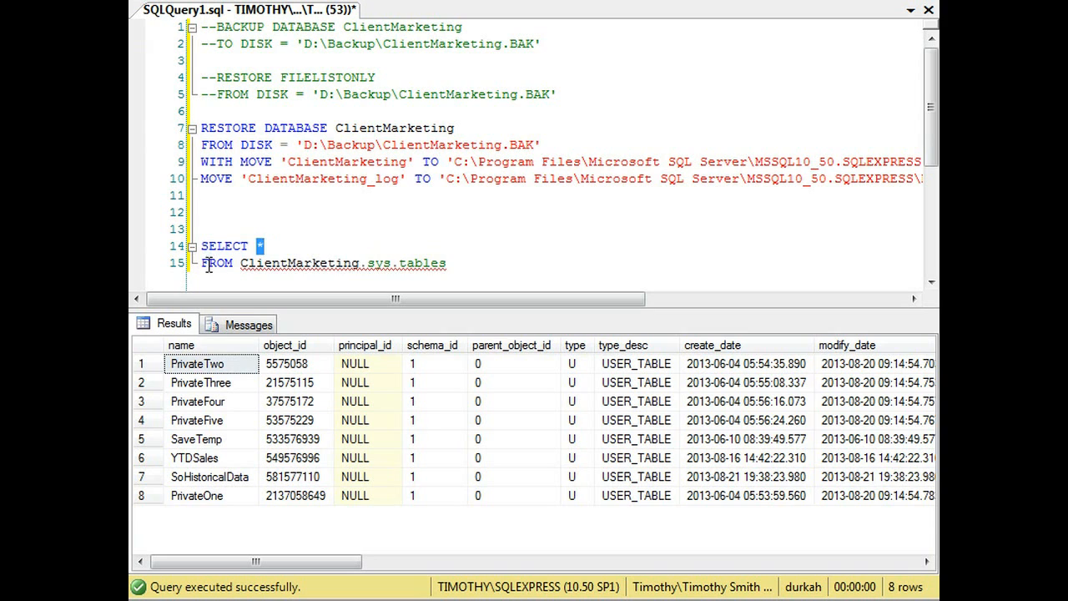
mouse_move(325, 264)
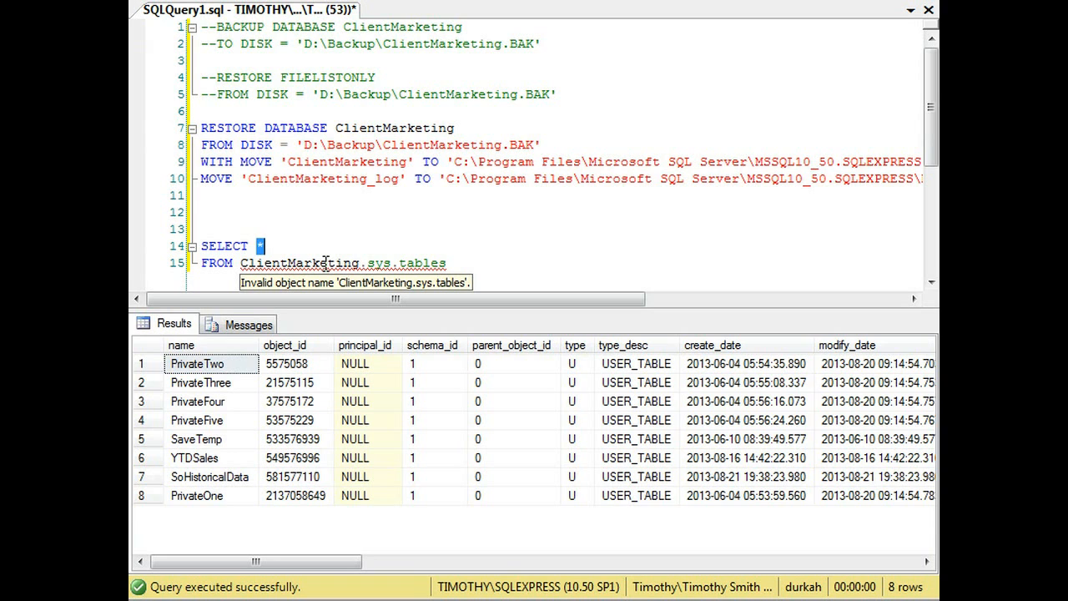
mouse_move(311, 187)
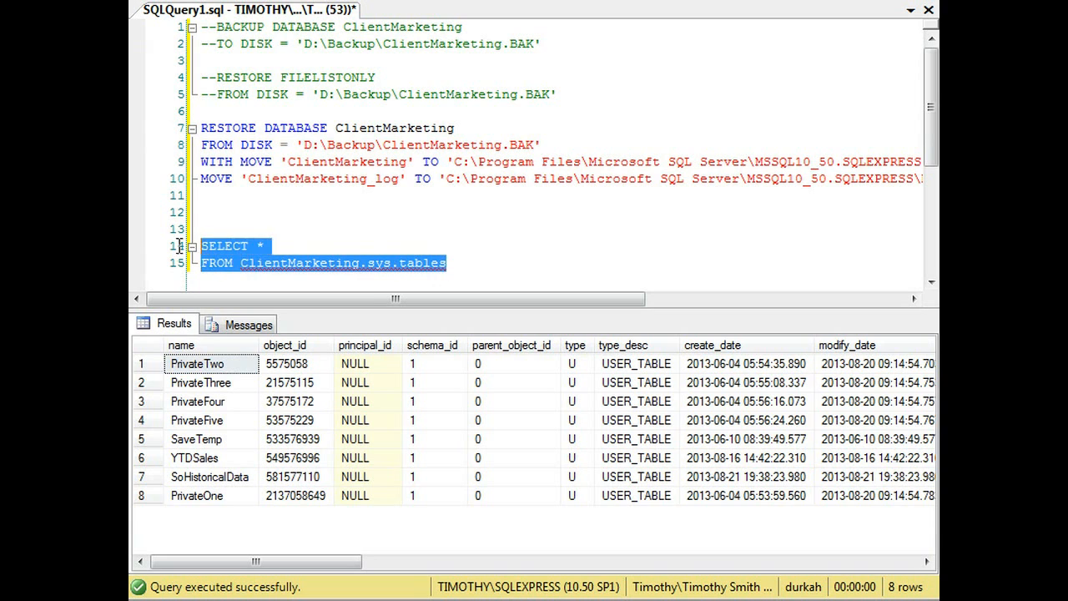
- Delete the SELECT query, uncomment lines 1–5 and rerun RESTORE FILELISTONLY, returning two file rows
key(Delete)
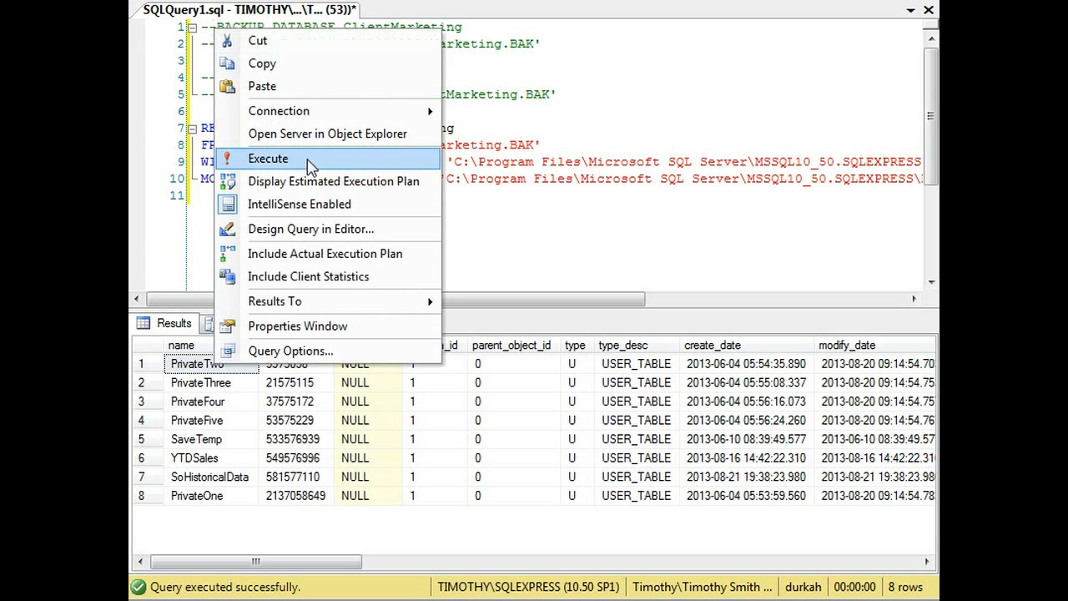
click(267, 158)
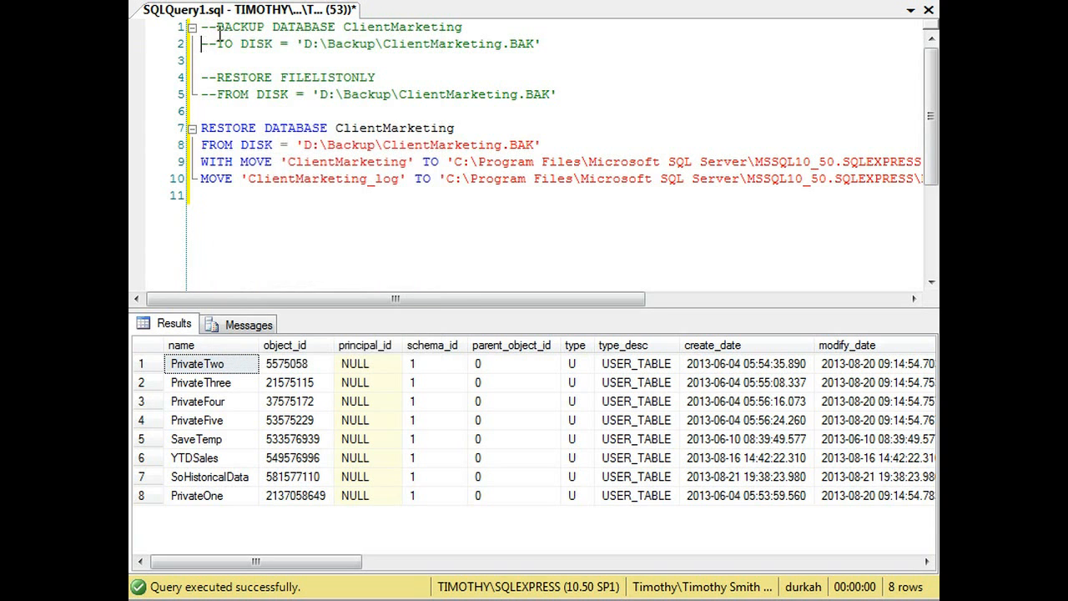
click(209, 27)
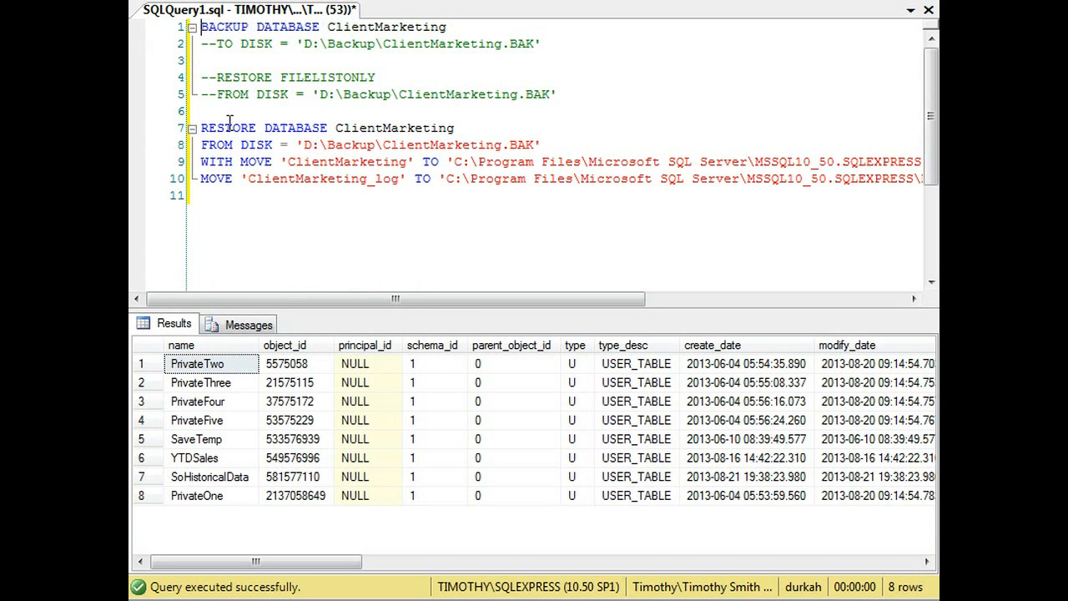
click(213, 44)
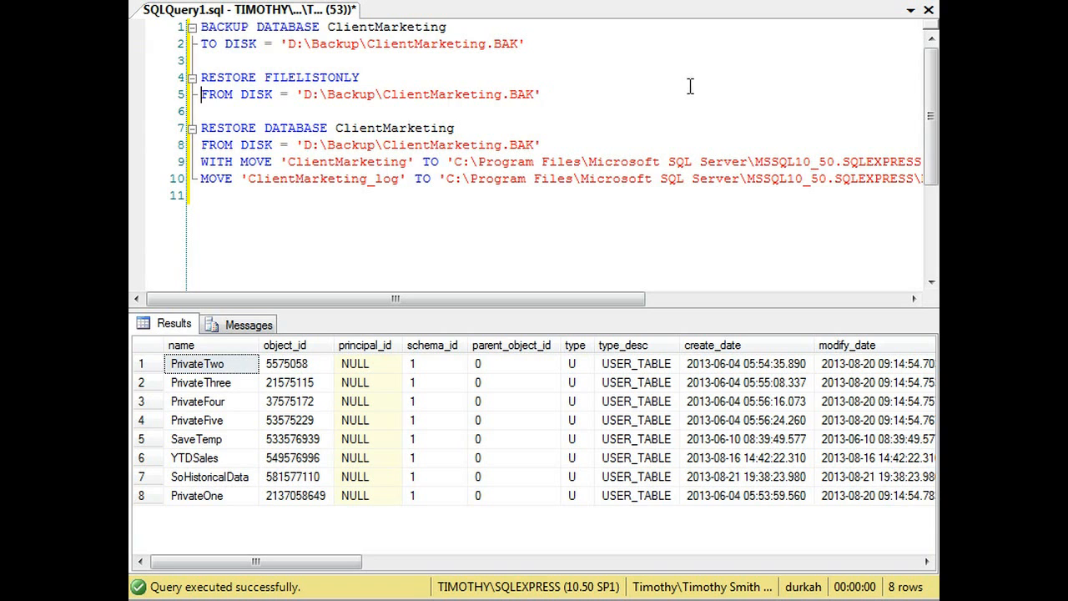
drag(540, 94, 237, 93)
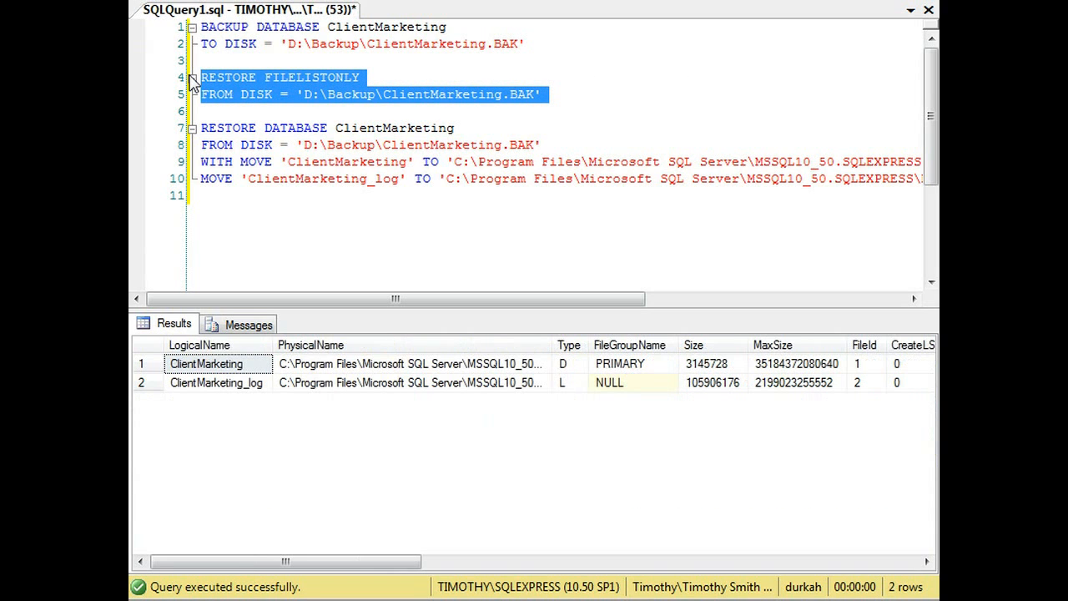
mouse_move(310, 142)
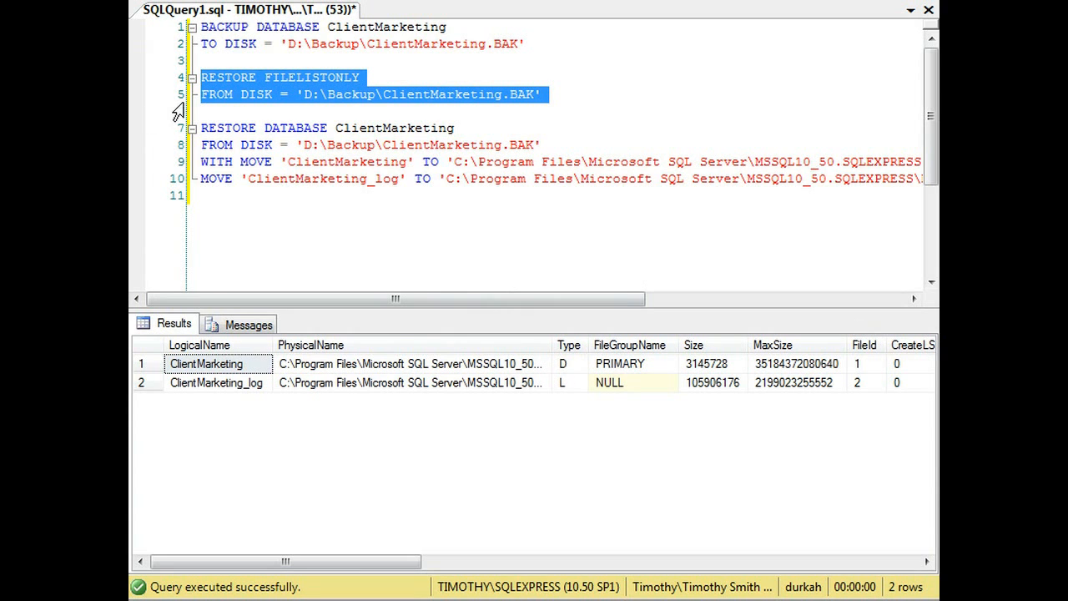
mouse_move(240, 232)
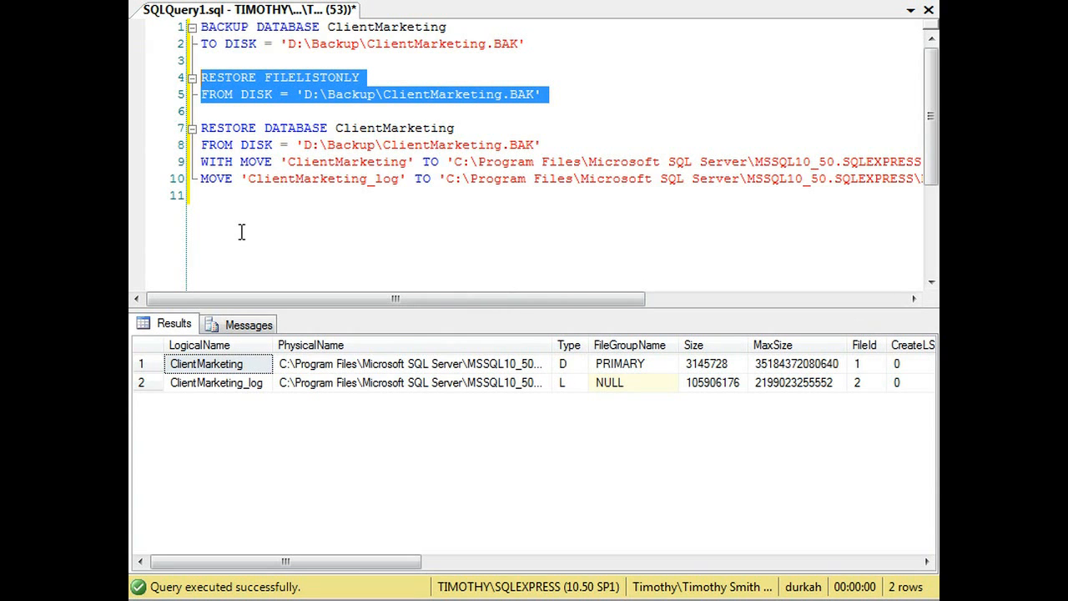